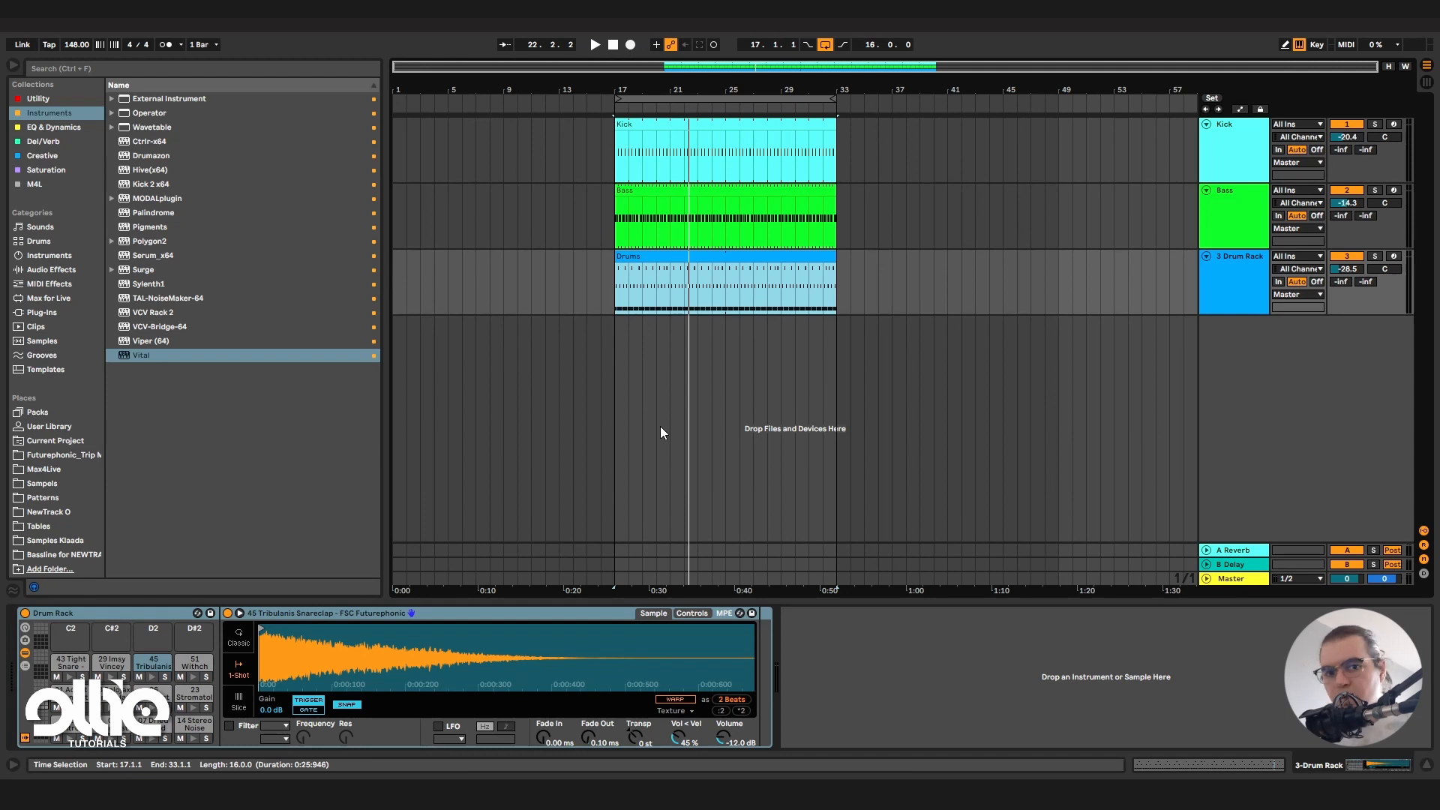
mouse_move(725, 415)
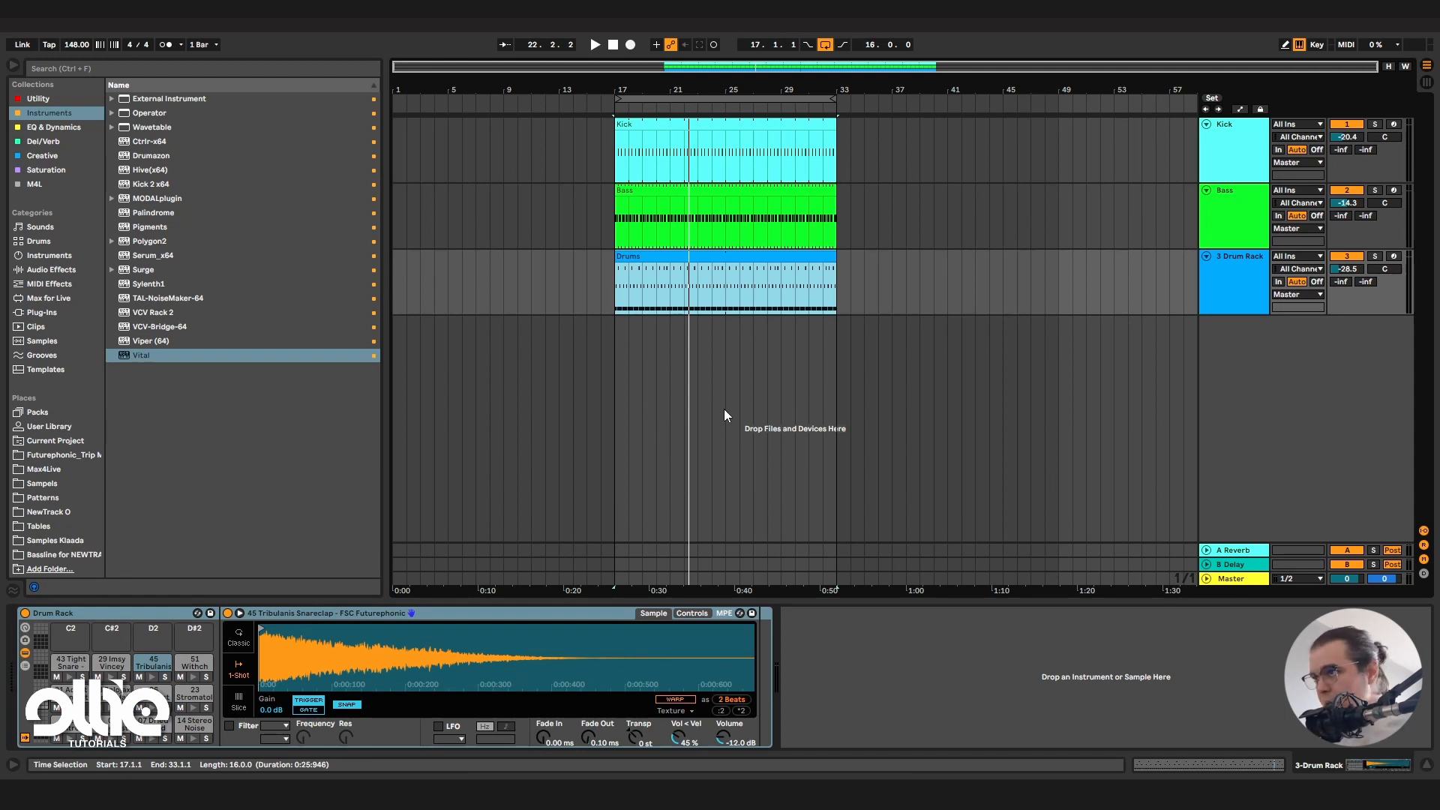
mouse_move(607, 428)
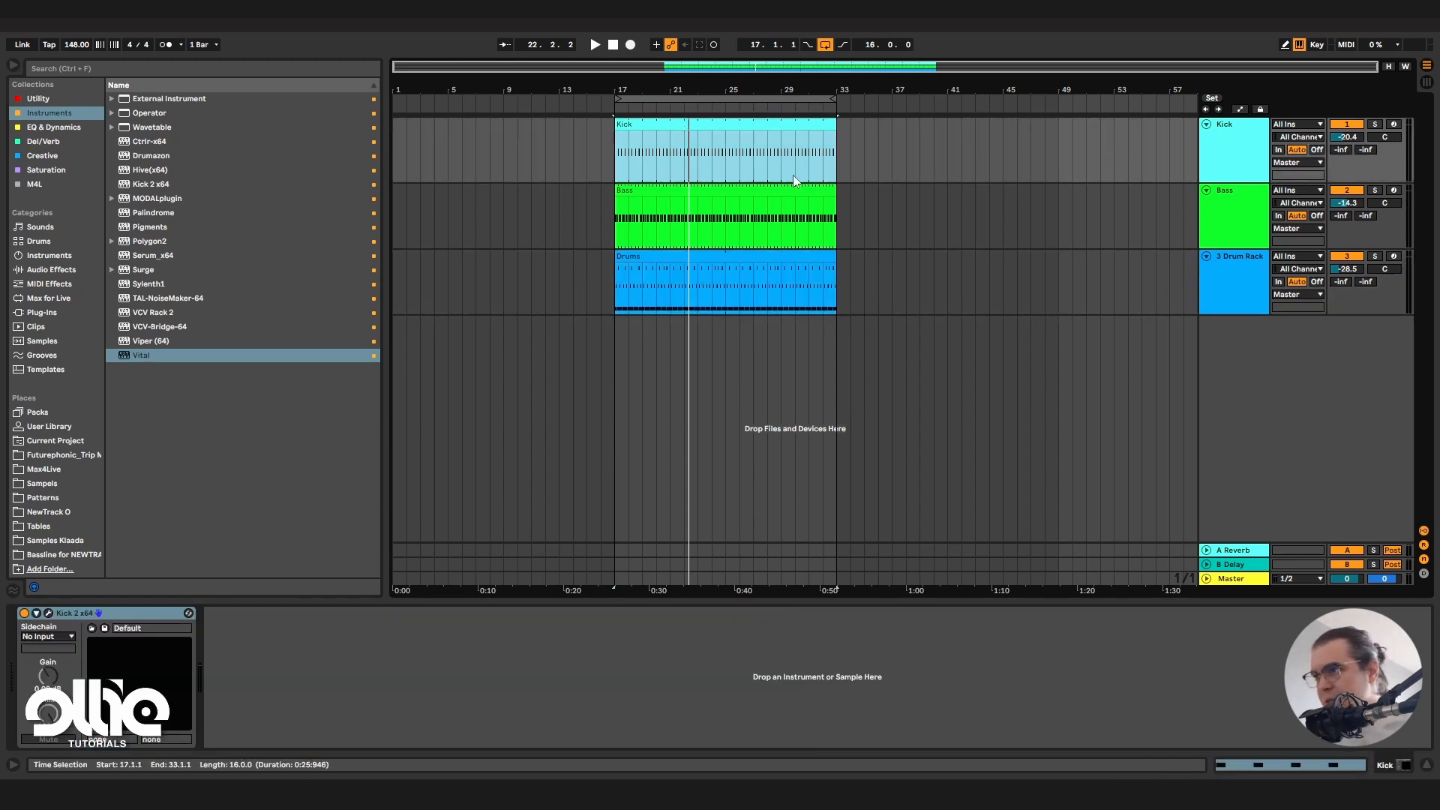
Select the Bass track to show its Serum device chain.
left_click(594, 44)
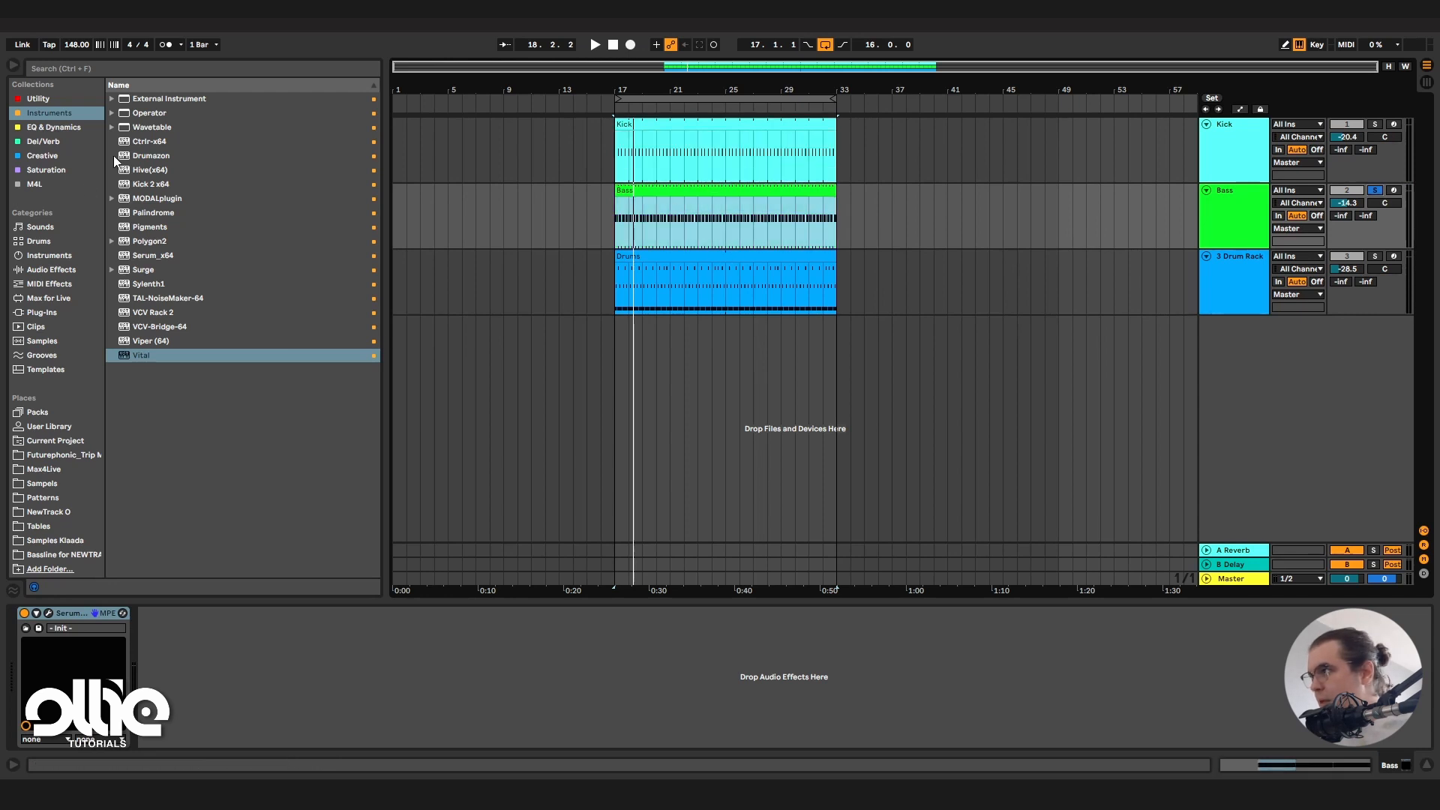
Load EQ Three from EQ & Dynamics after Serum, toggling its low band off and on.
left_click(54, 127)
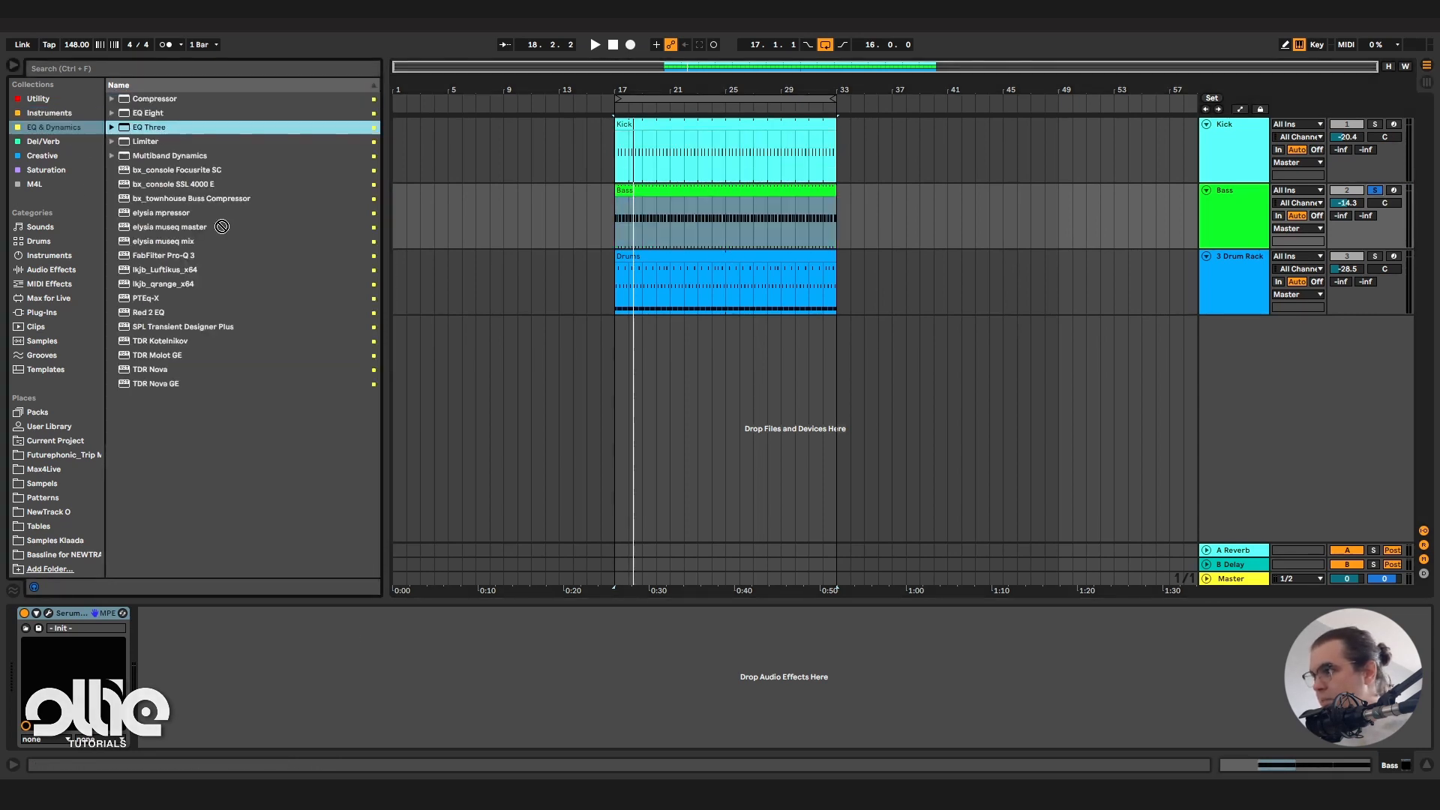
double_click(148, 127)
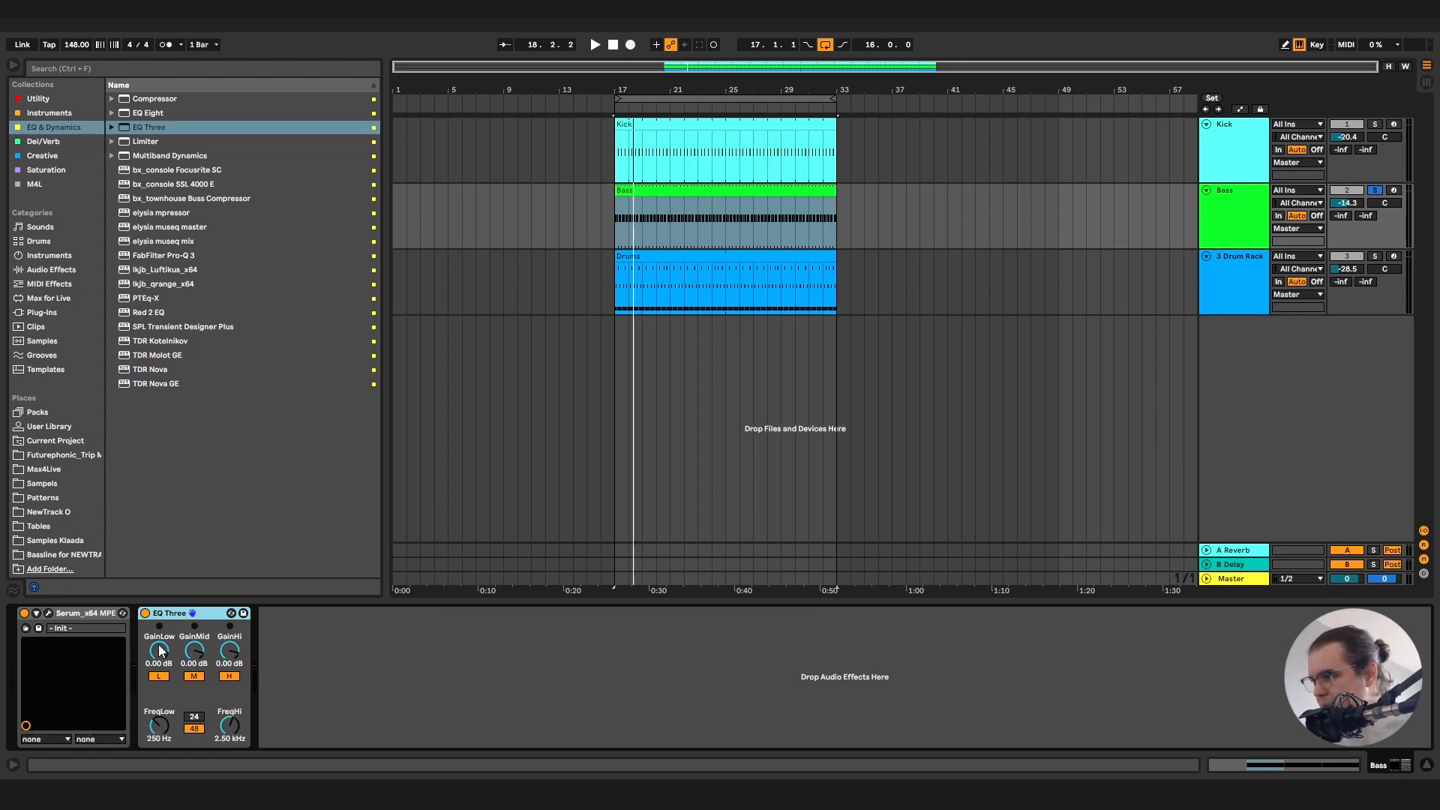
left_click(159, 676)
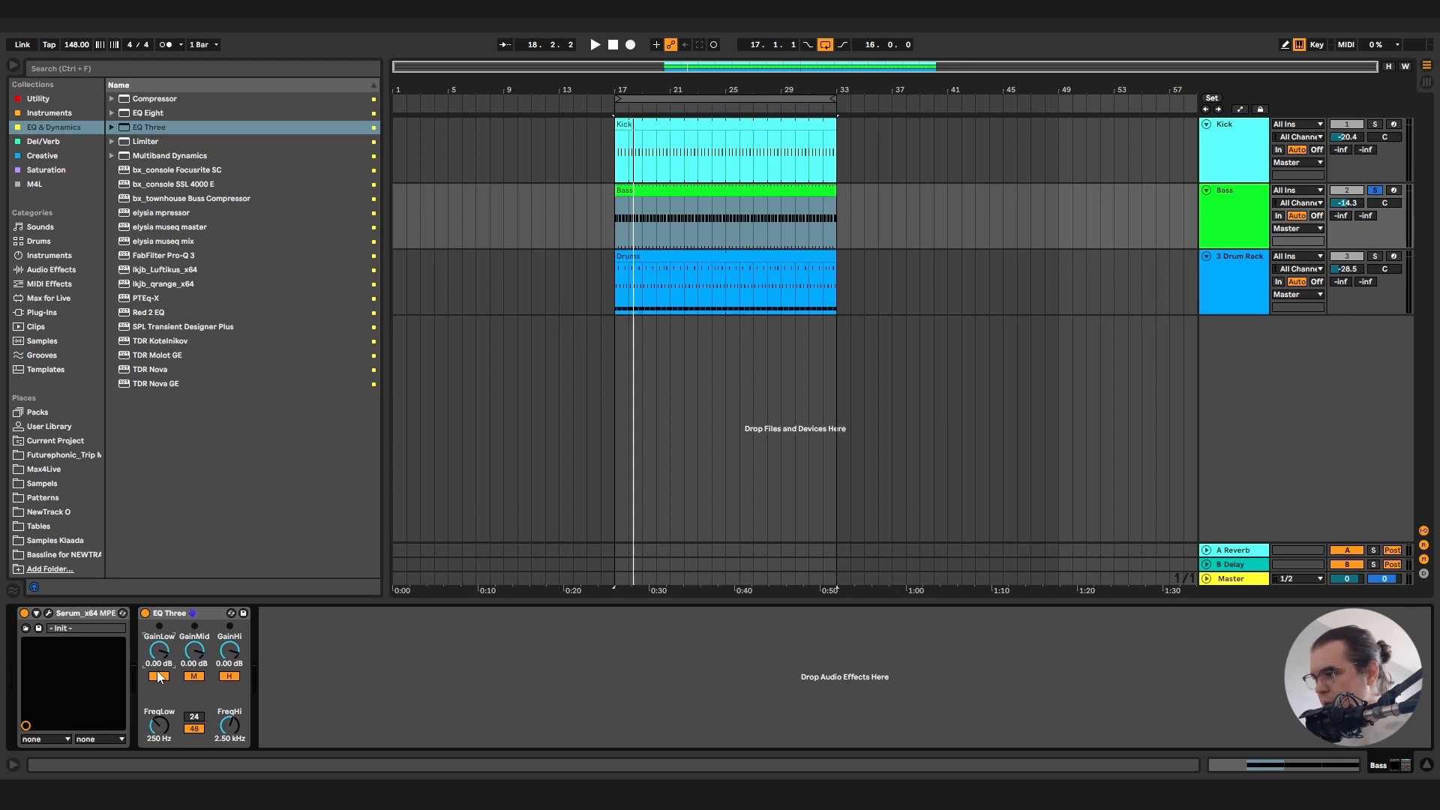
left_click(159, 677)
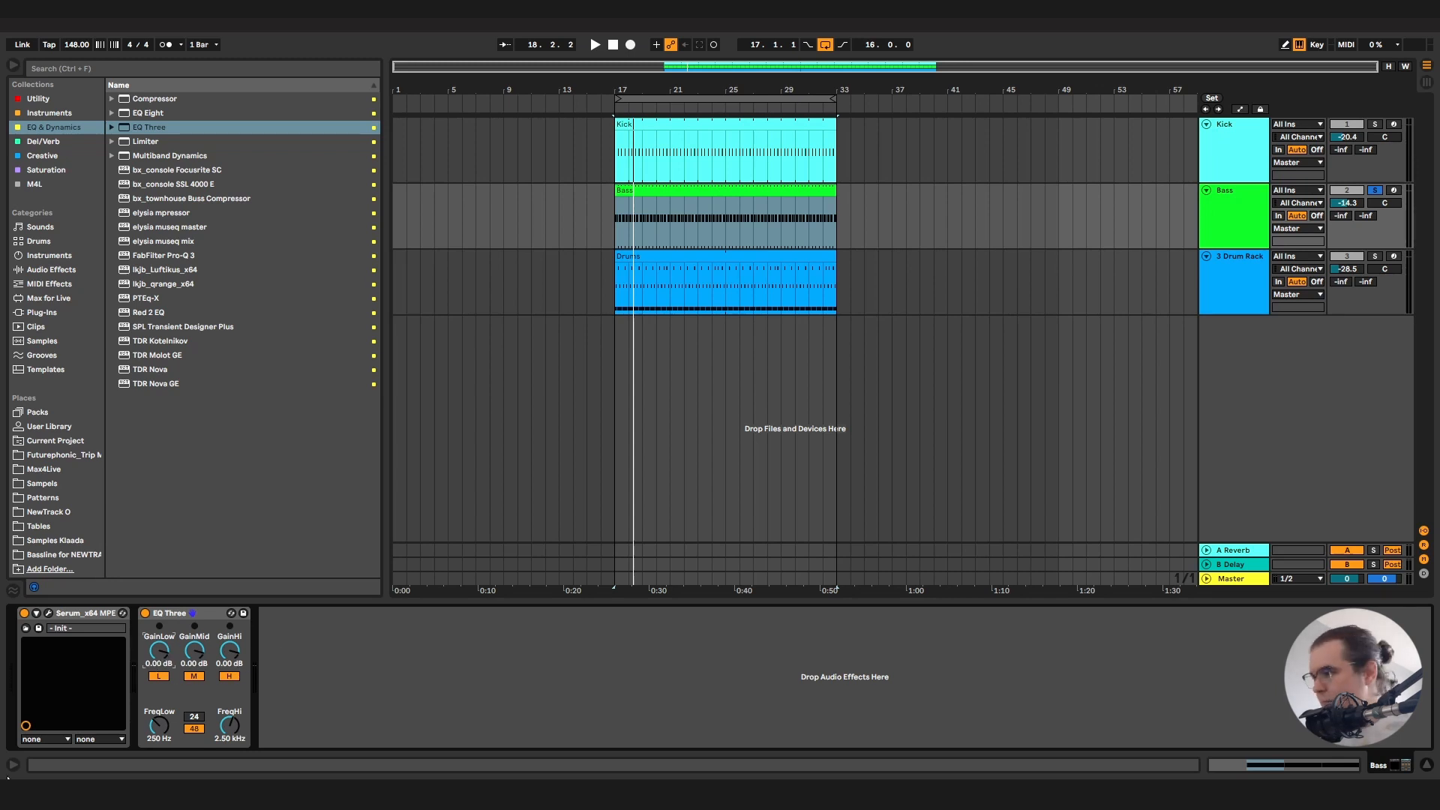
mouse_move(238, 695)
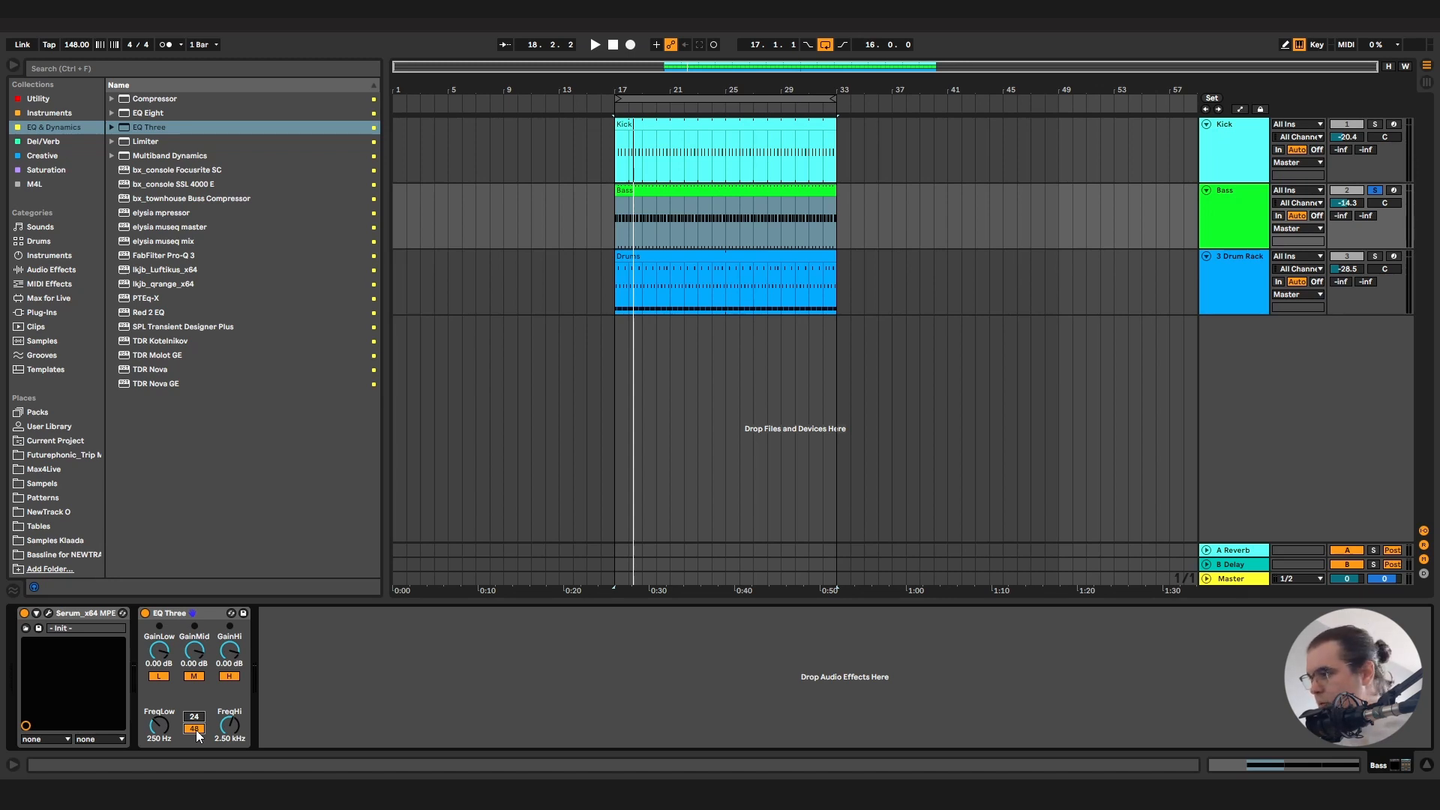
mouse_move(72, 179)
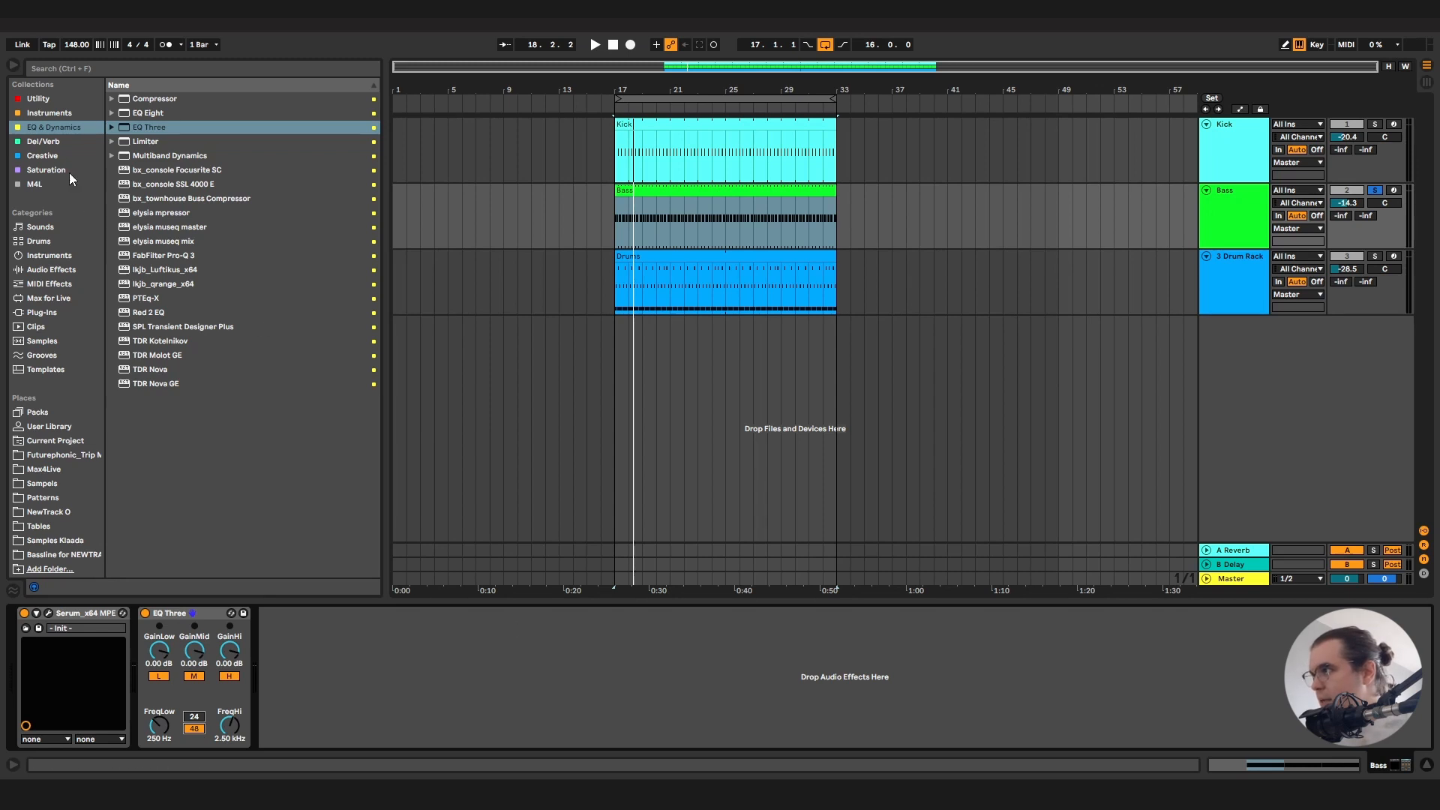
Load PSYSCOPE from Utility onto the Bass track and close its plugin window.
left_click(37, 98)
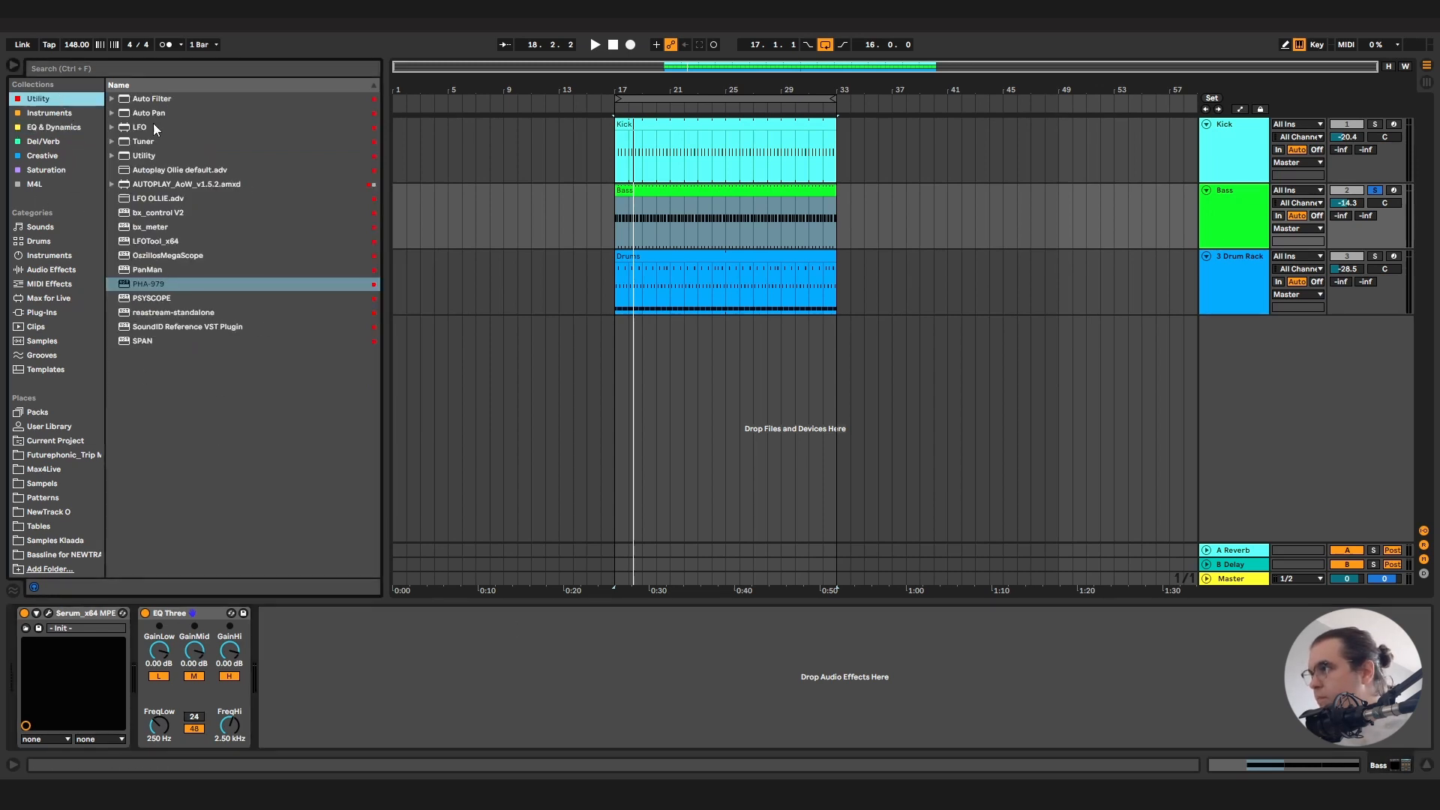
left_click(151, 298)
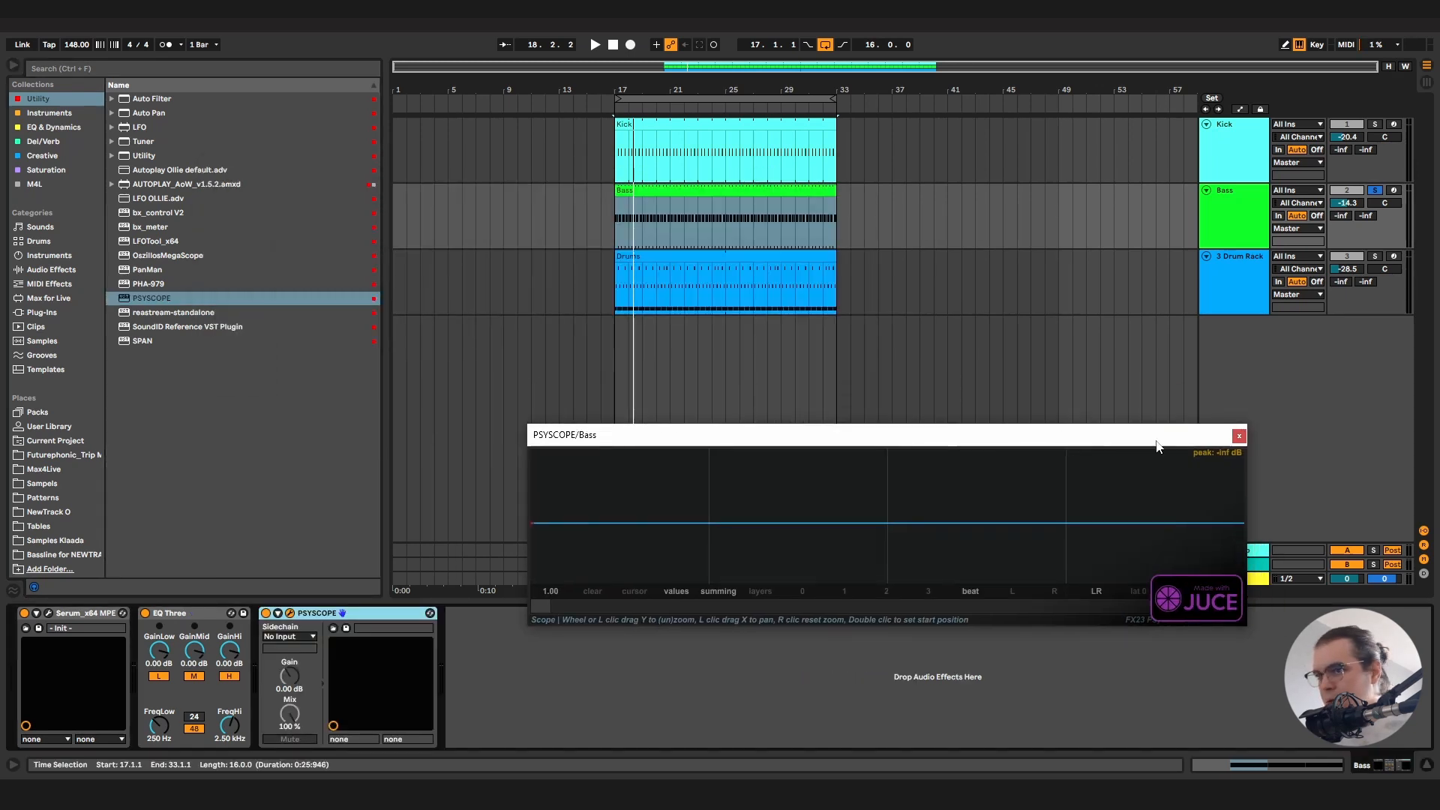
left_click(1237, 434)
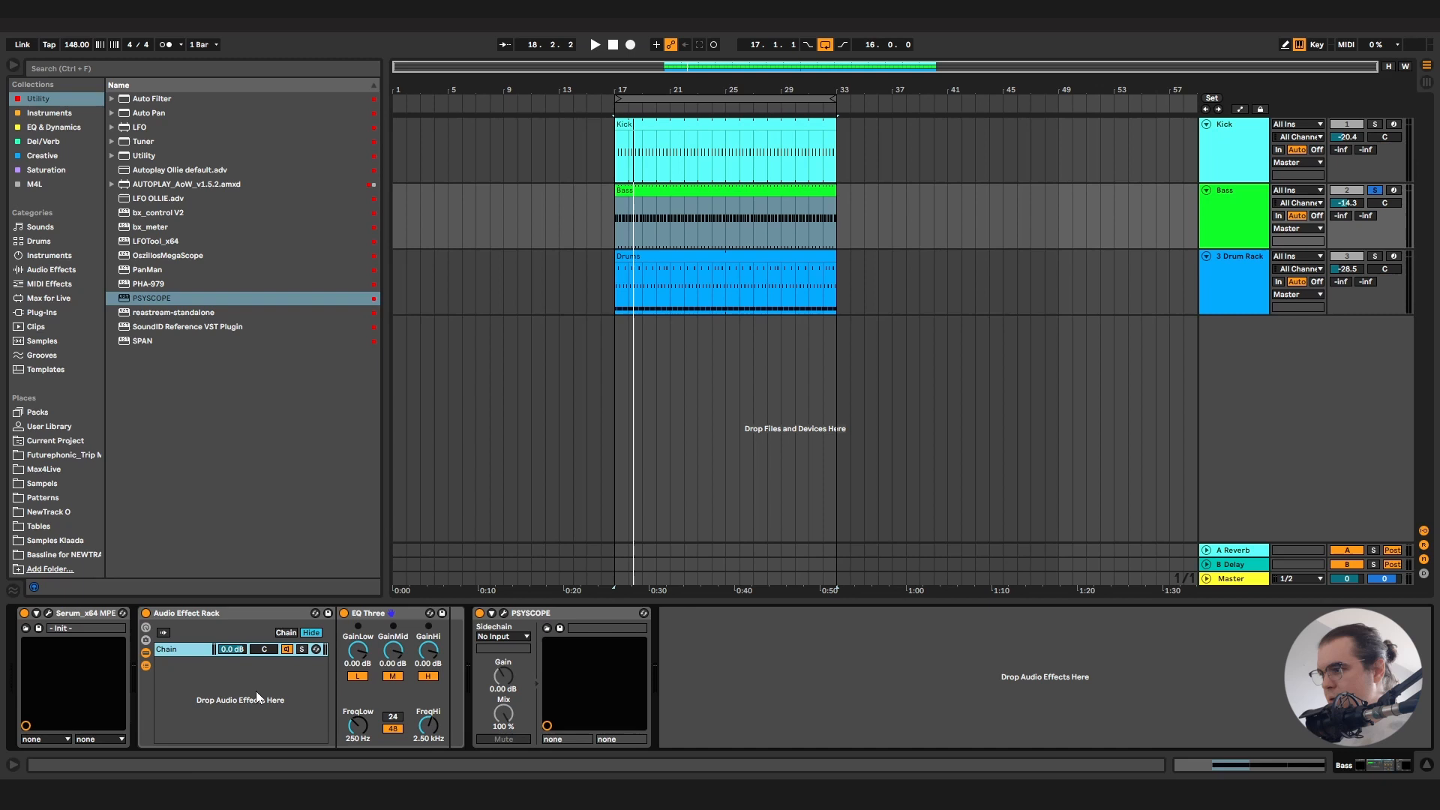
mouse_move(181, 668)
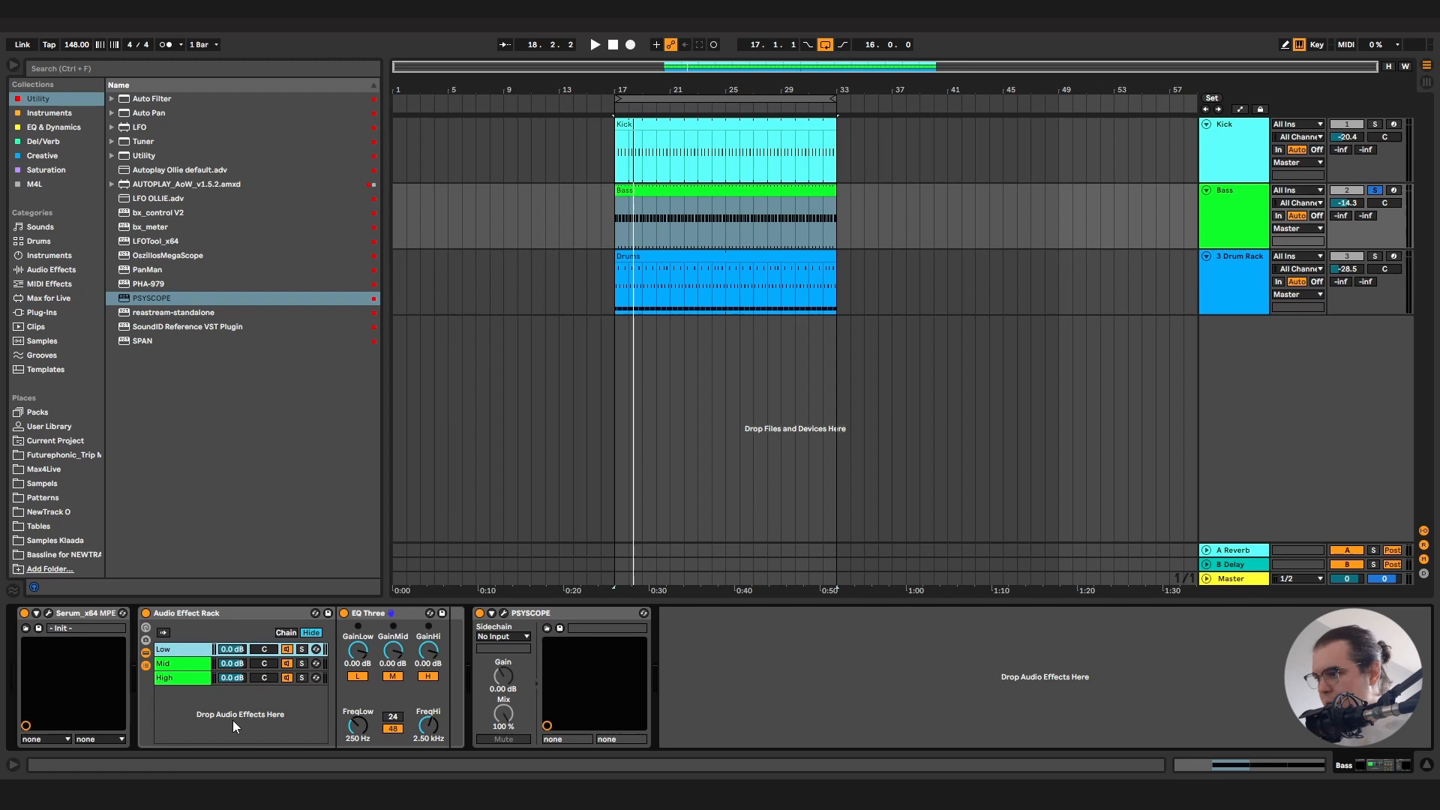
mouse_move(357, 744)
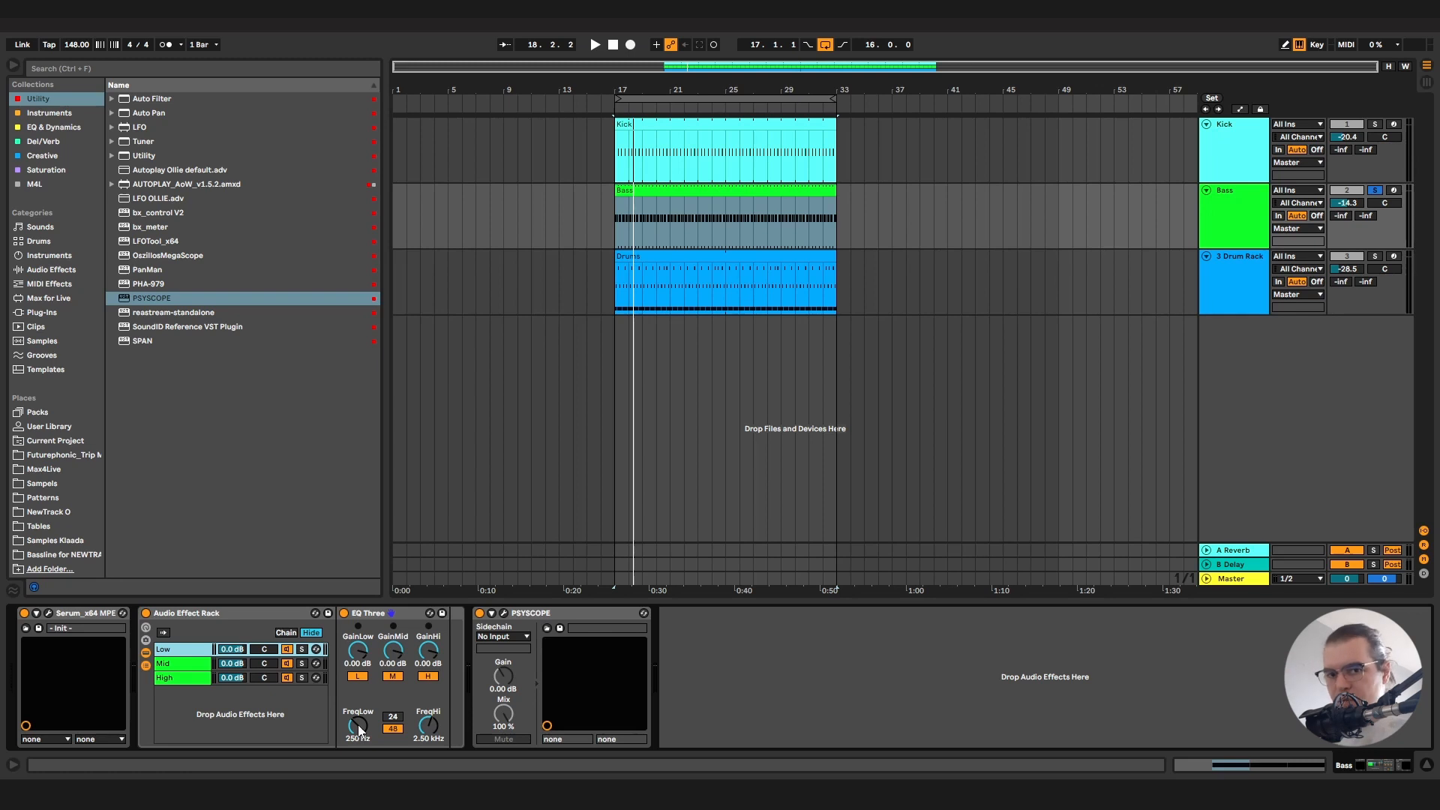
Map EQ Three's low crossover to Macro 1, check the Mid chain, then map the slope.
right_click(357, 729)
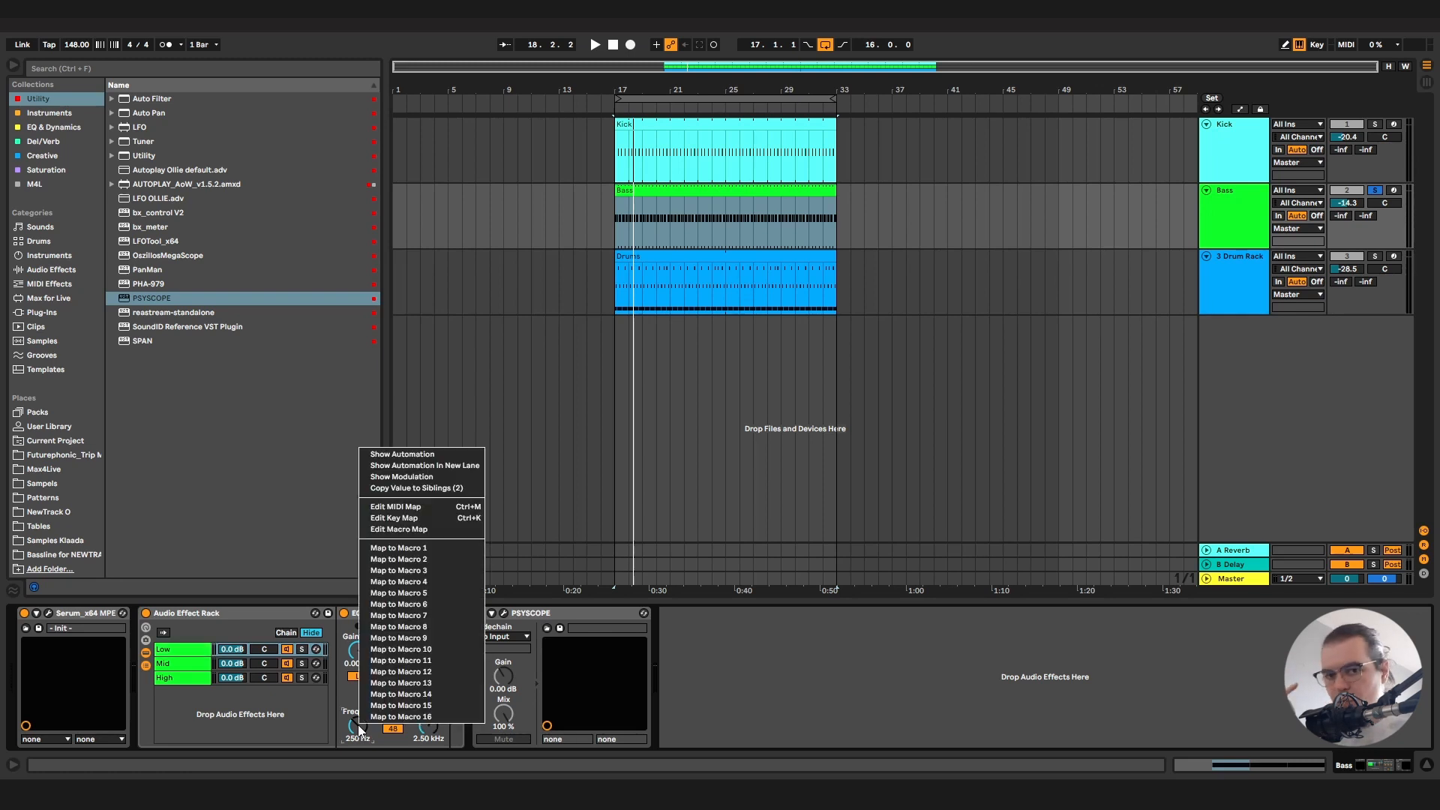
mouse_move(398, 548)
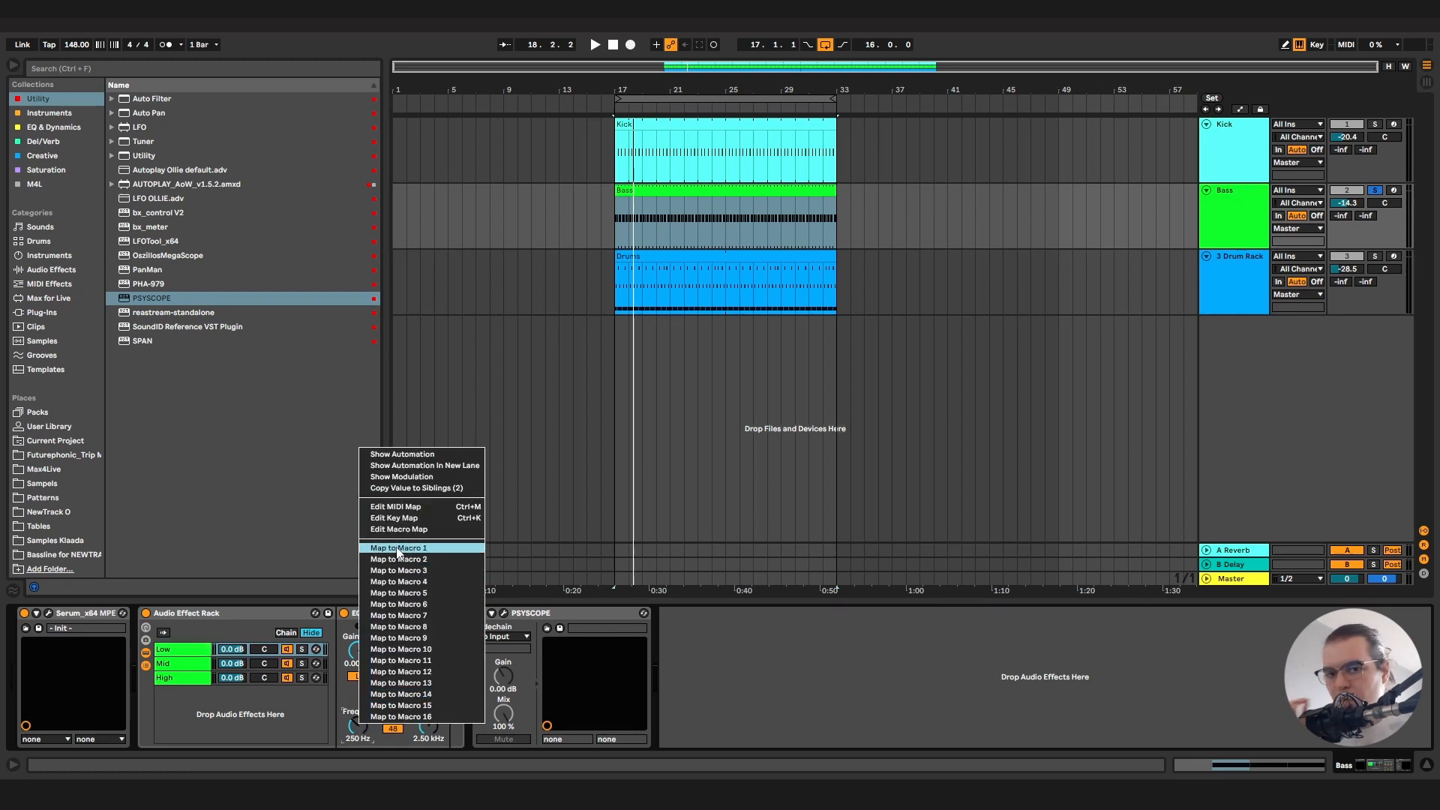
left_click(397, 548)
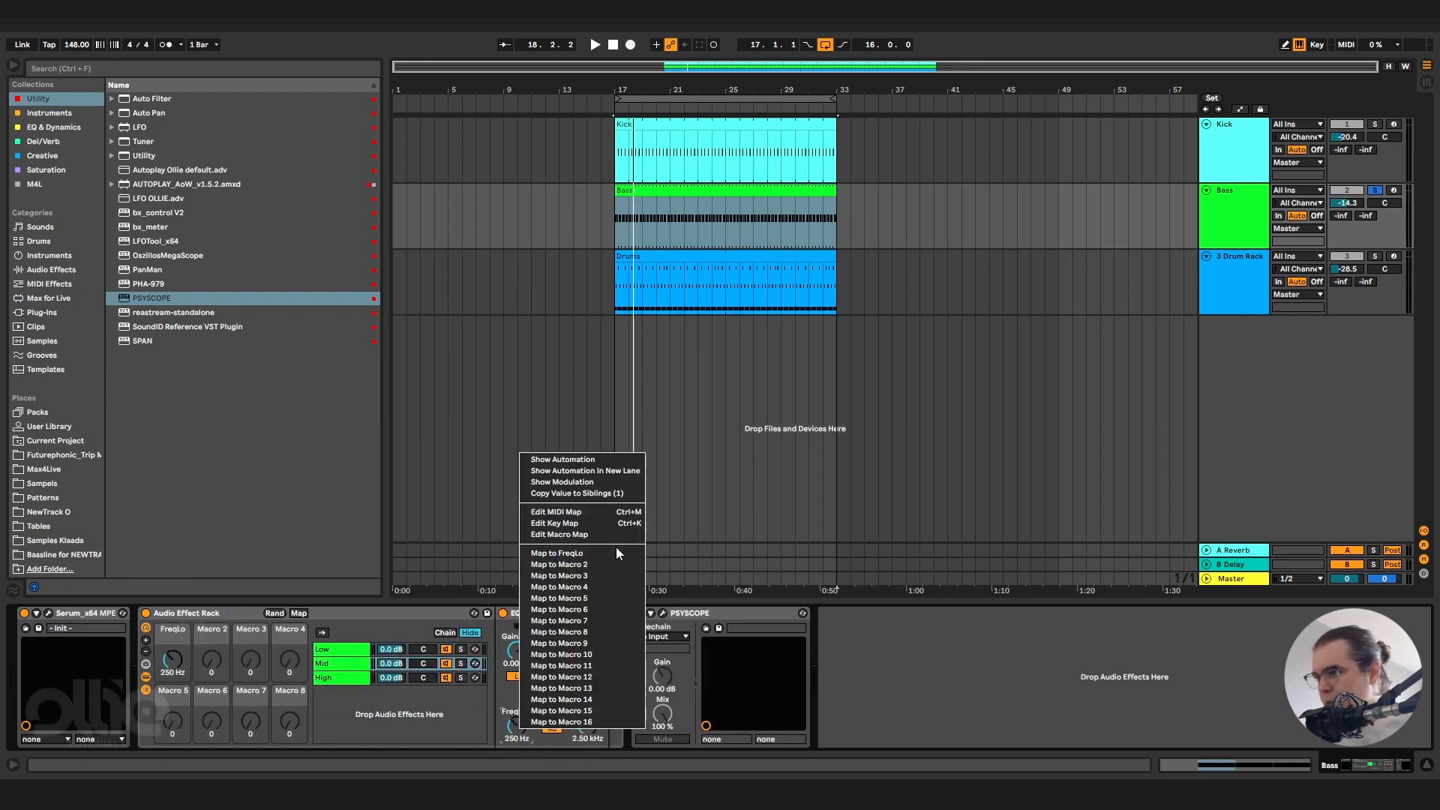
mouse_move(588, 599)
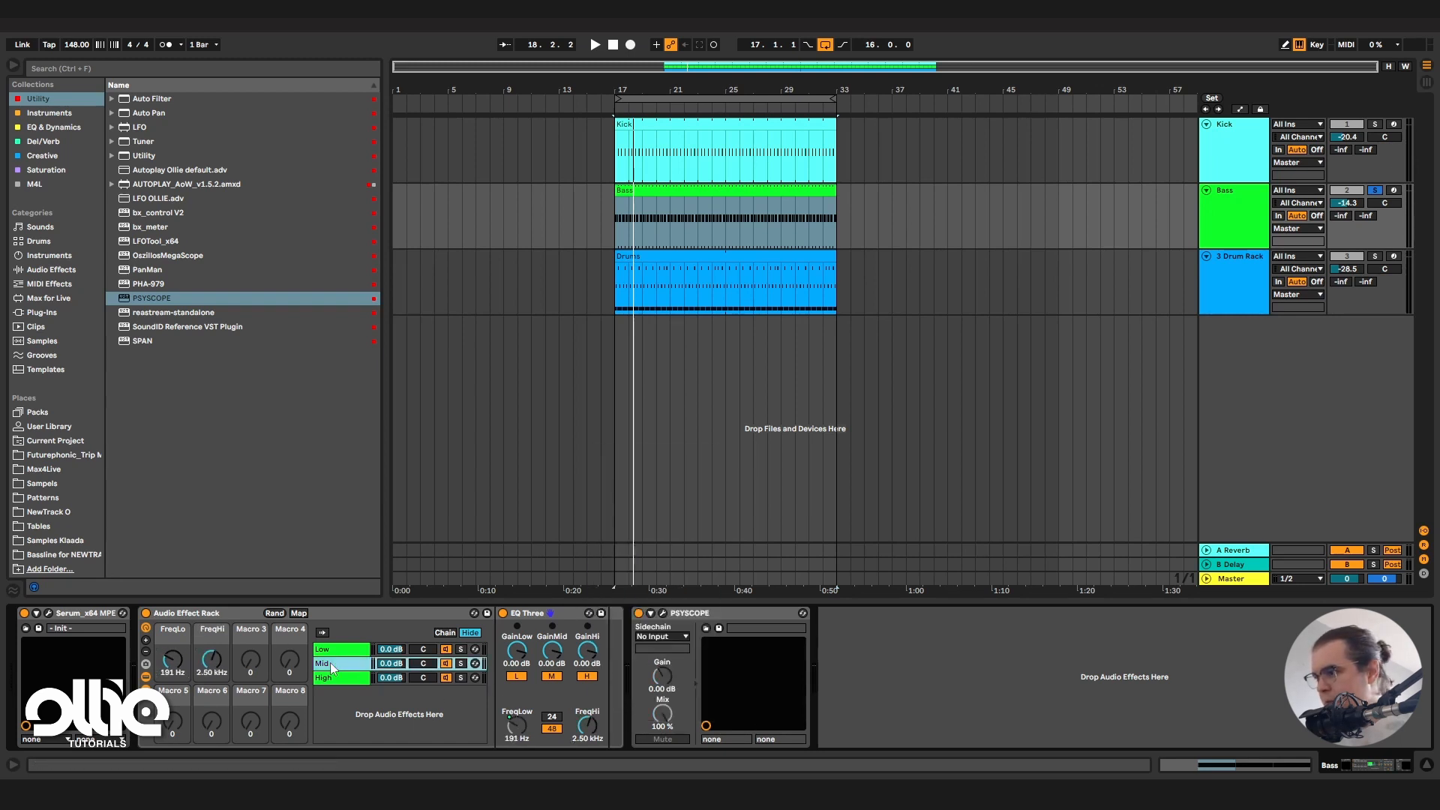
left_click(324, 649)
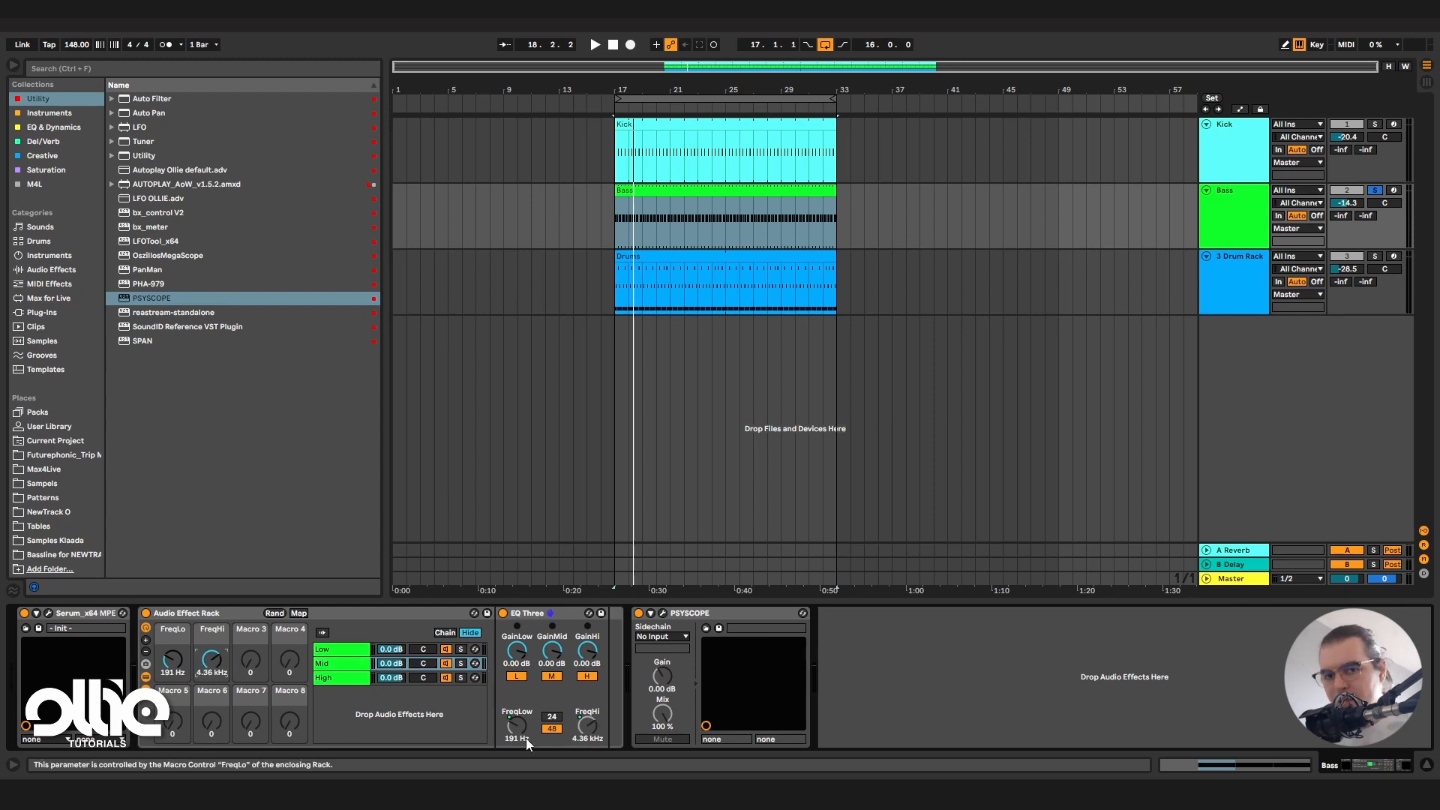
left_click(340, 663)
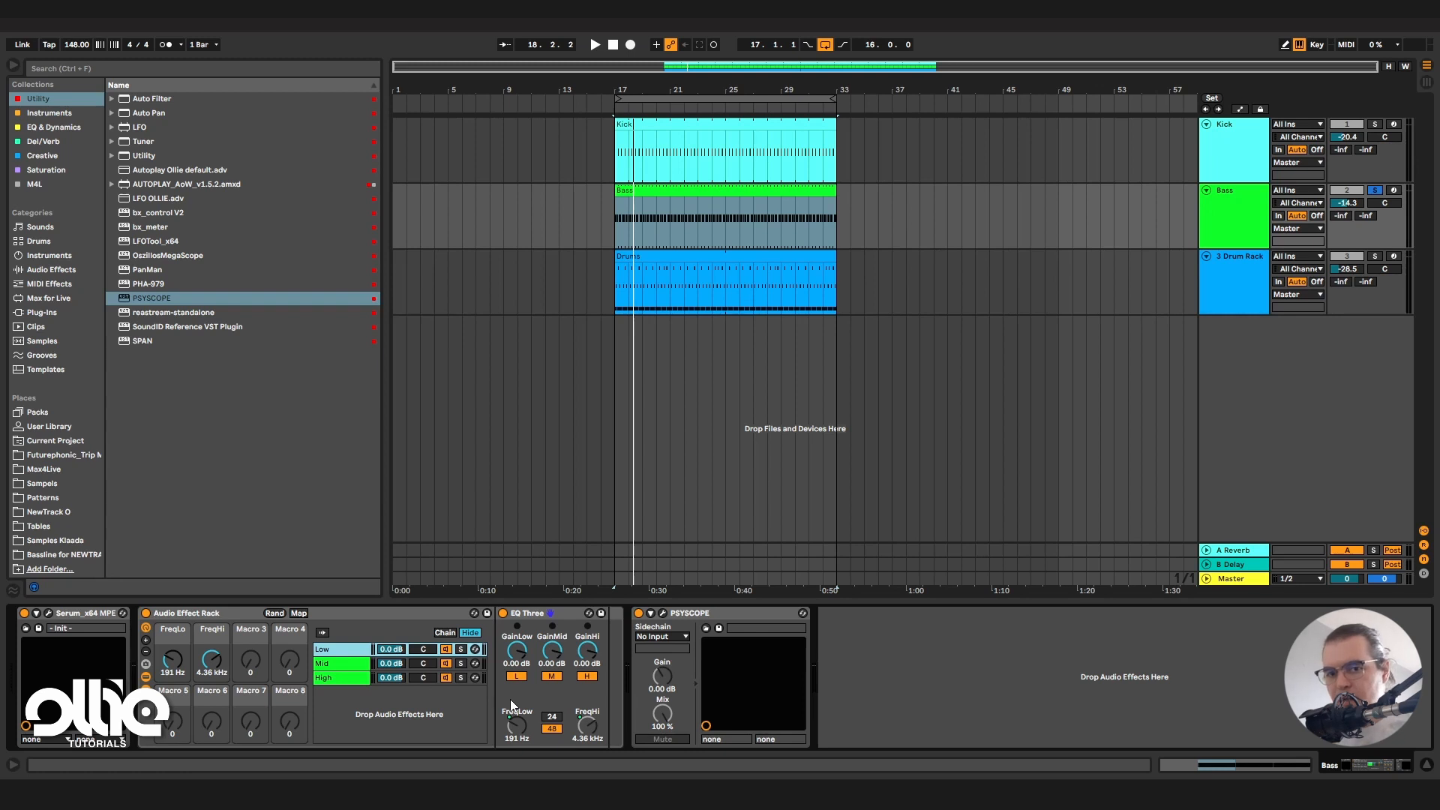
right_click(552, 728)
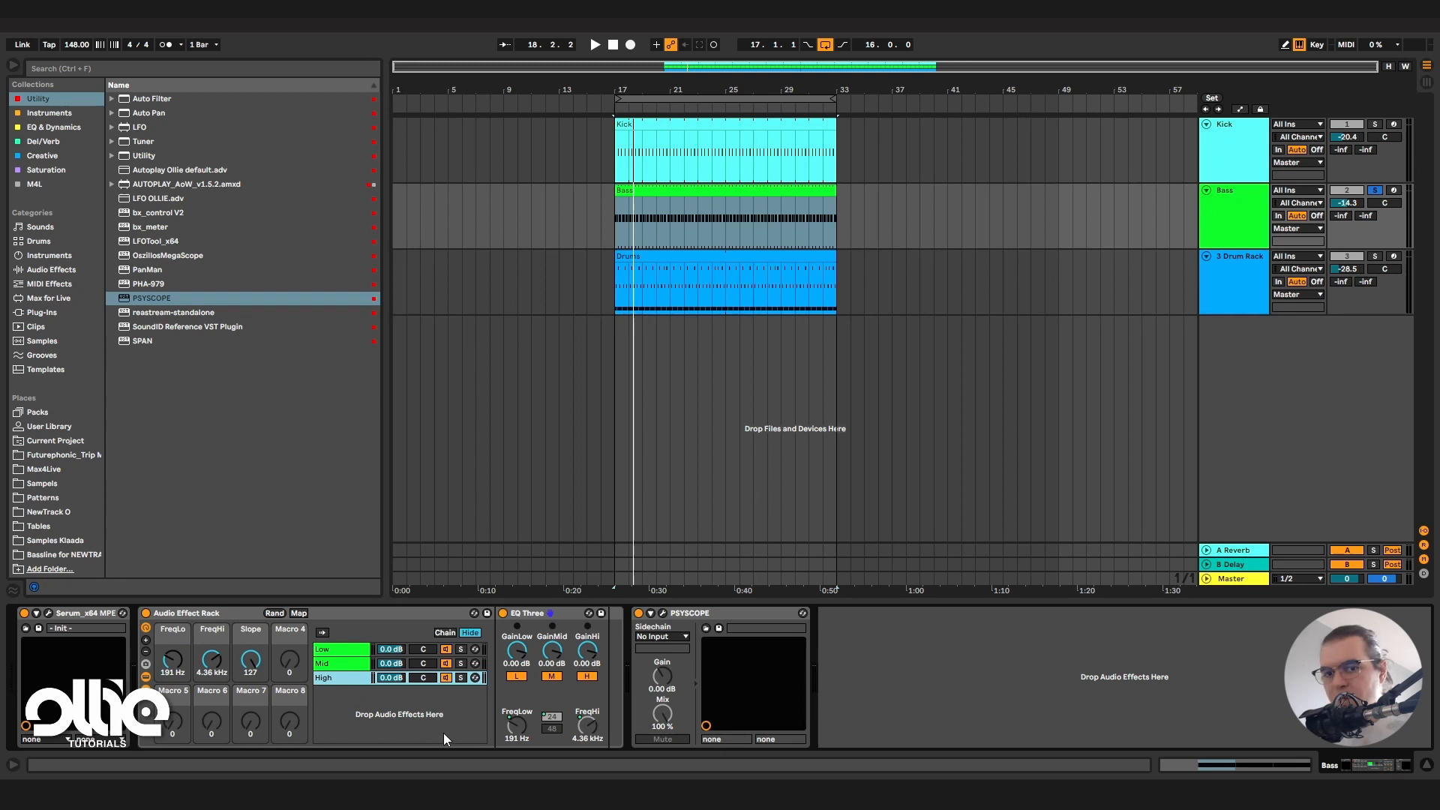
mouse_move(451, 740)
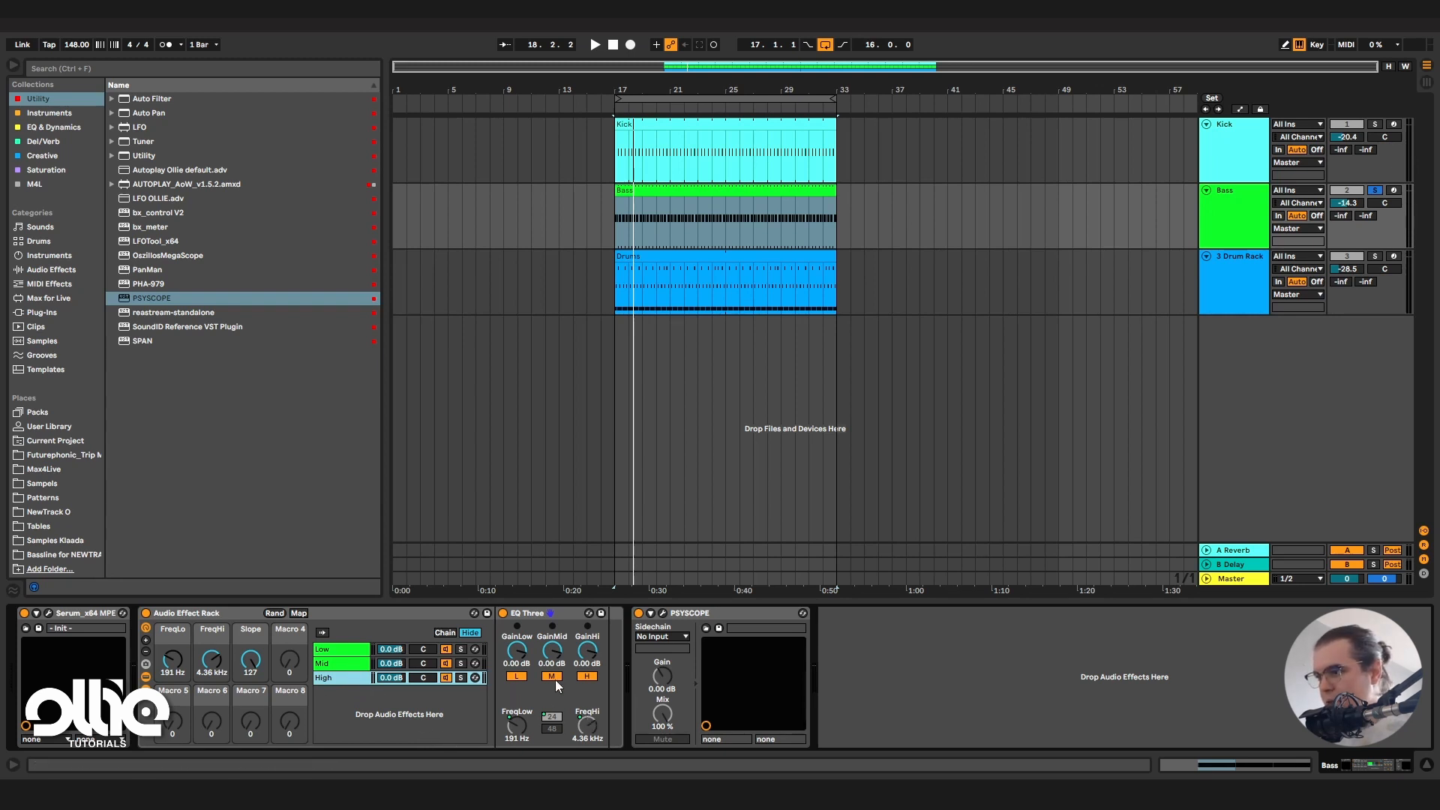
left_click(516, 676)
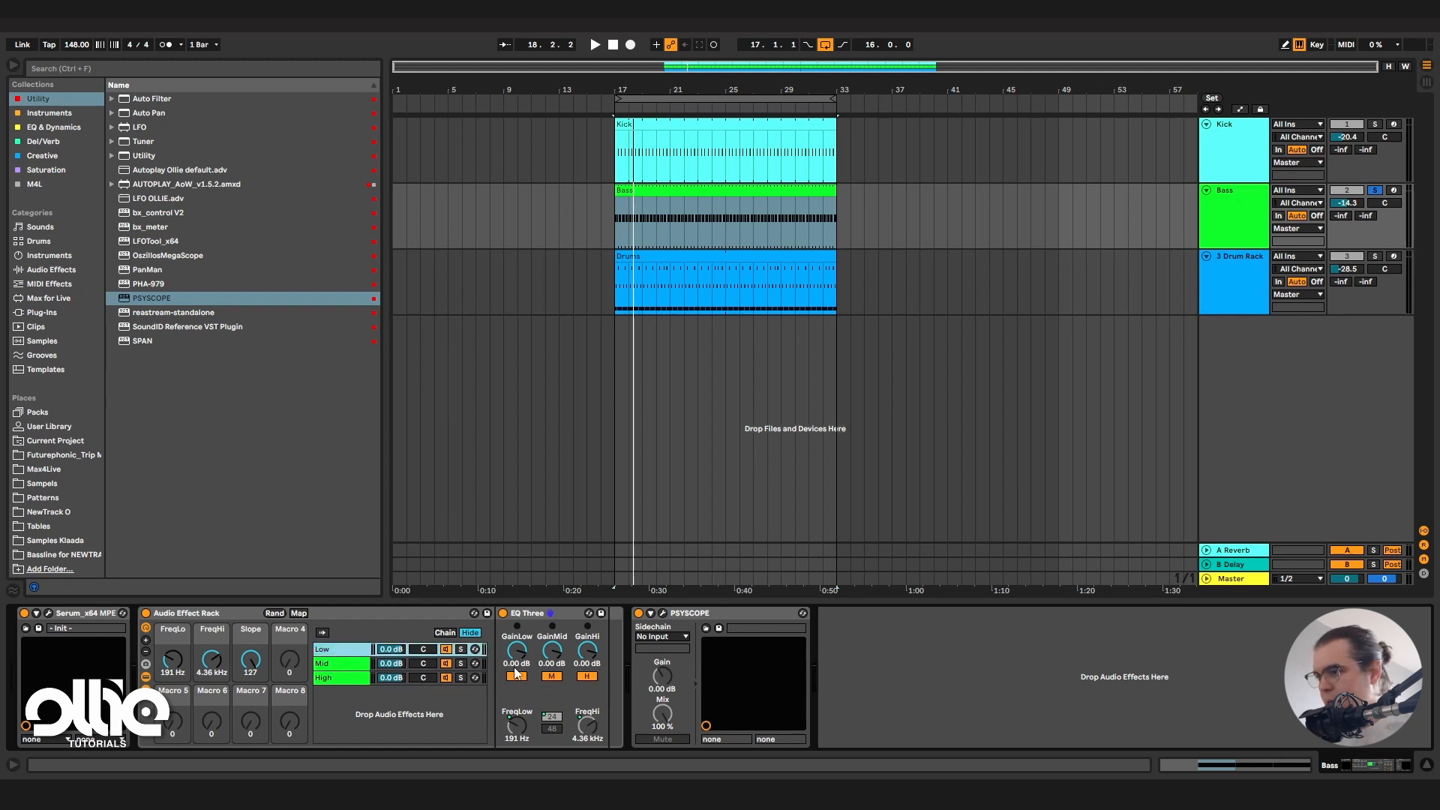
left_click(586, 677)
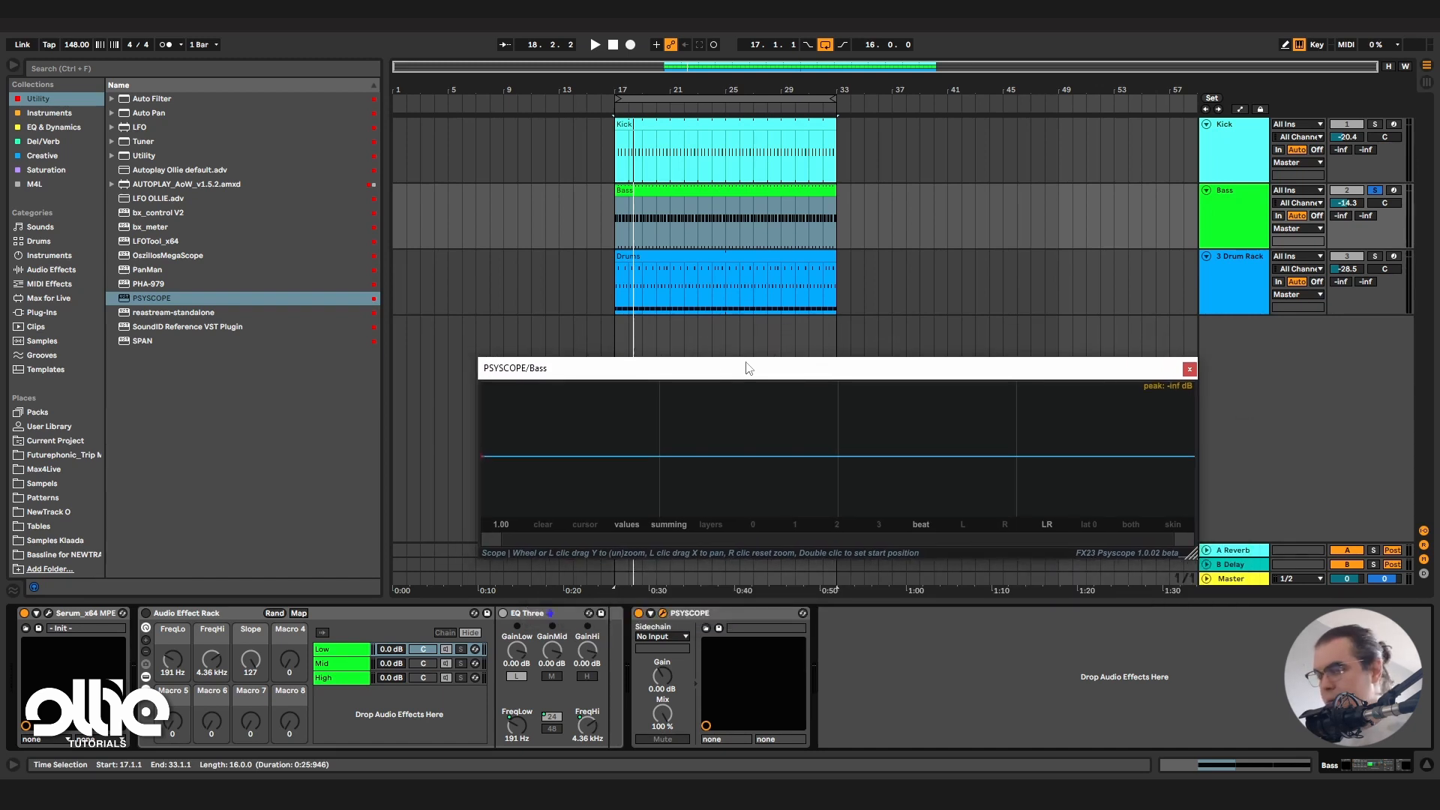
mouse_move(691, 467)
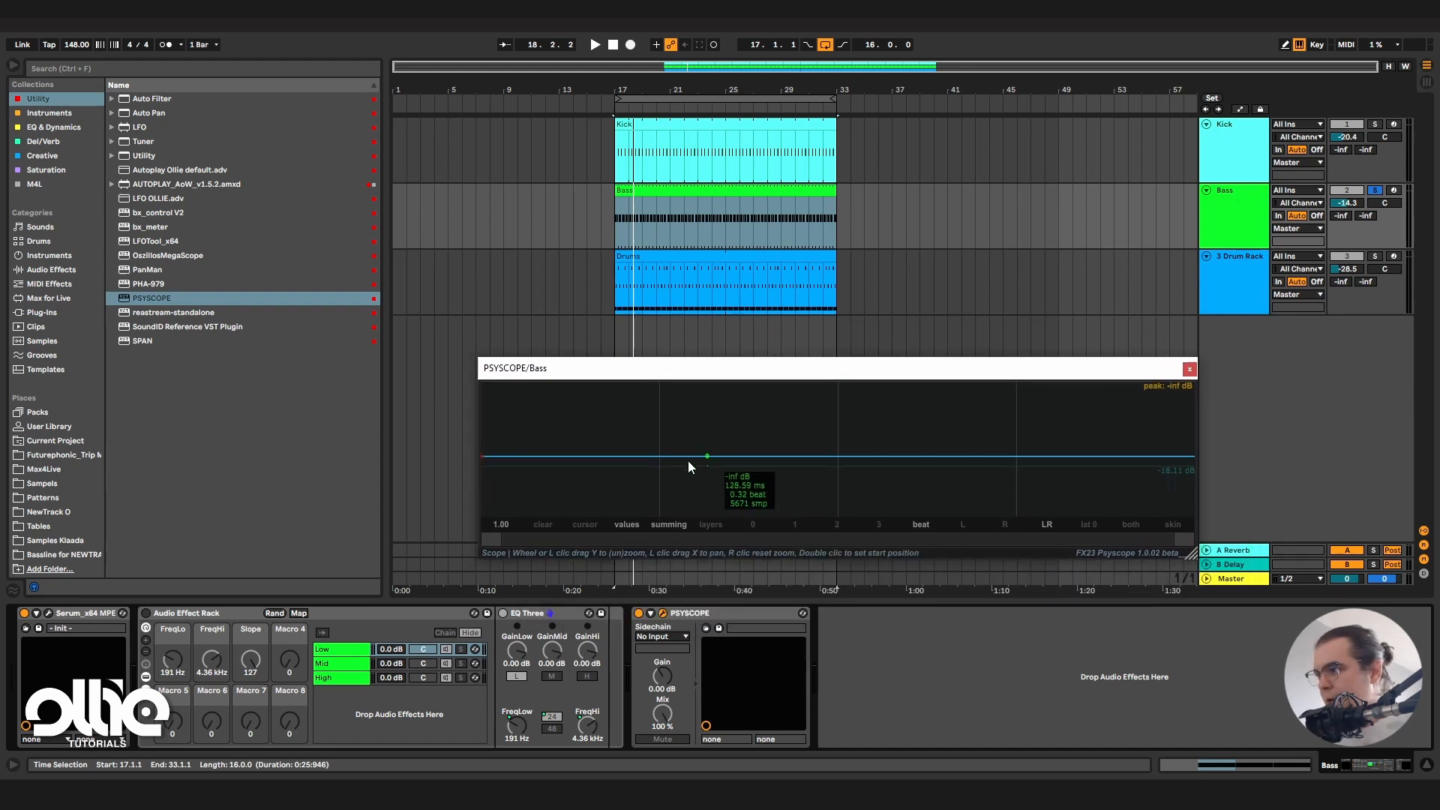
mouse_move(478, 471)
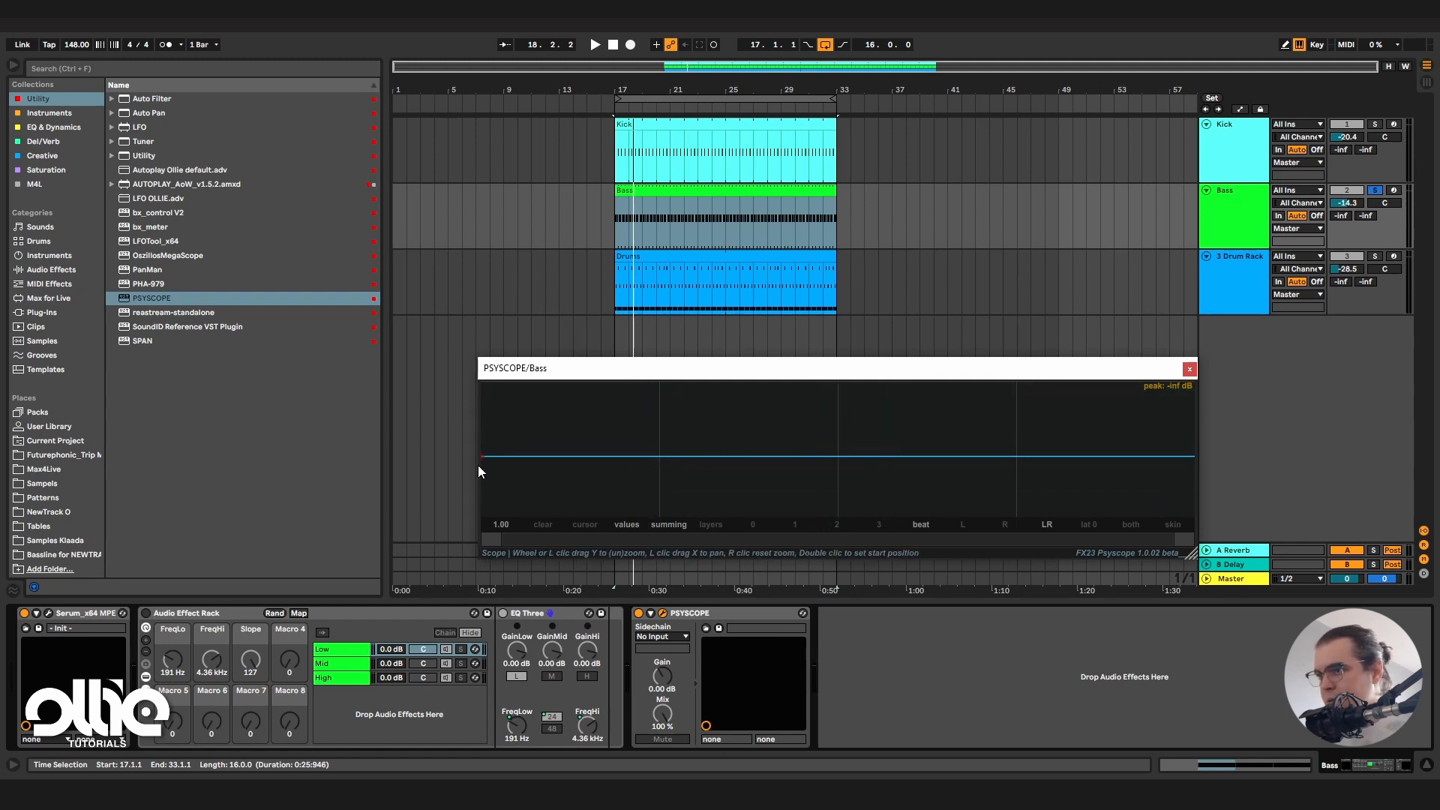
Start playback and set the FreqLo macro to 120 Hz and FreqHi to 7.00 kHz.
left_click(593, 45)
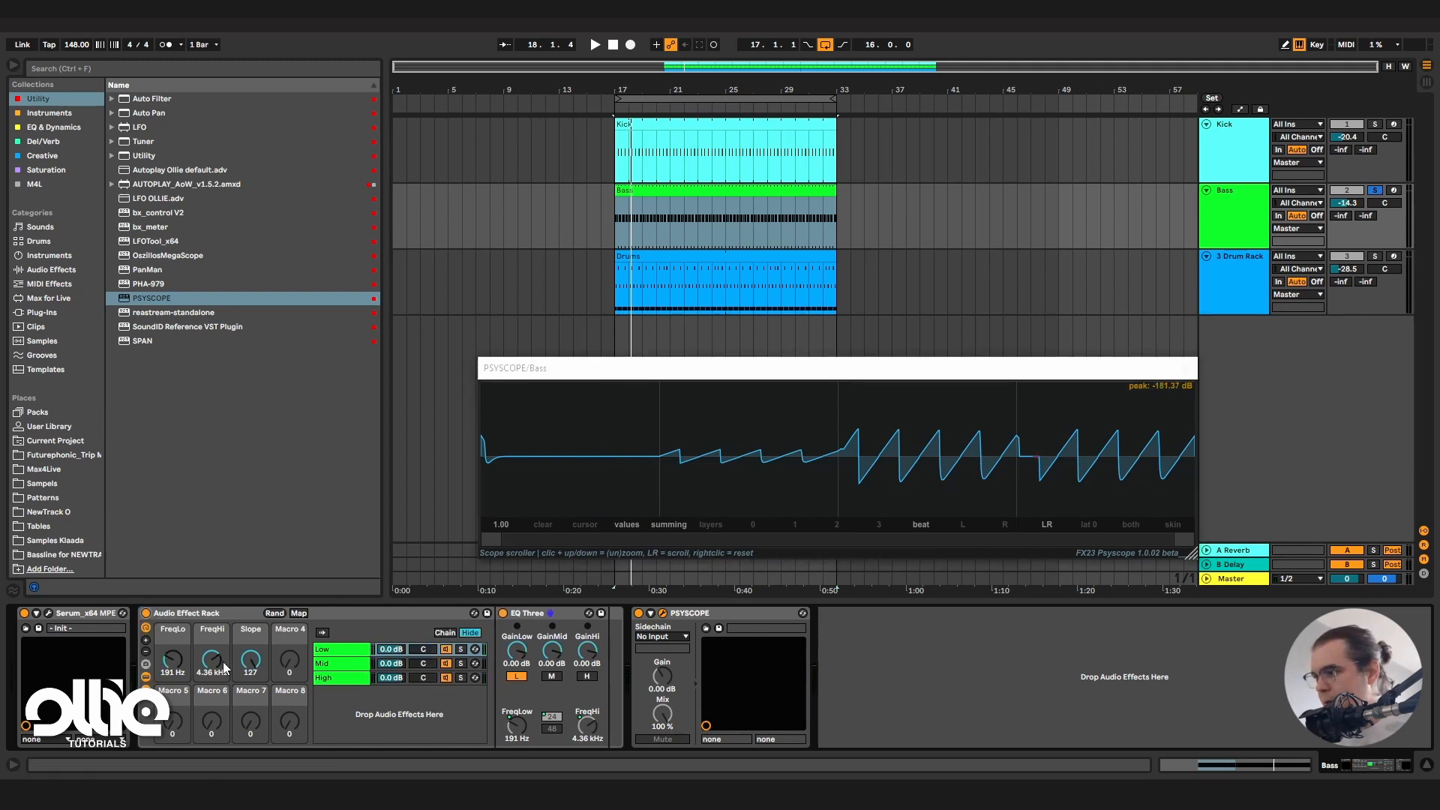
left_click(594, 44)
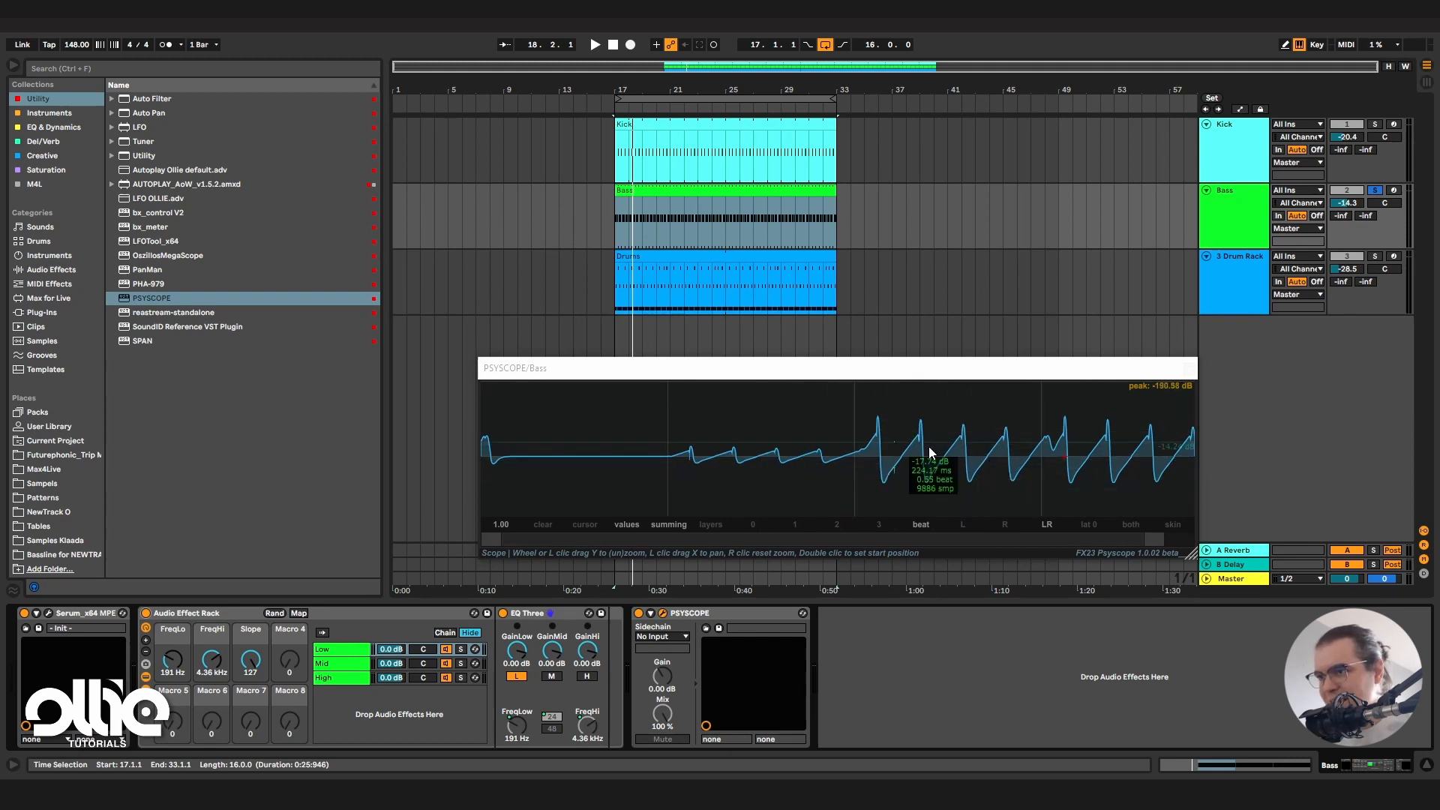
mouse_move(1192, 467)
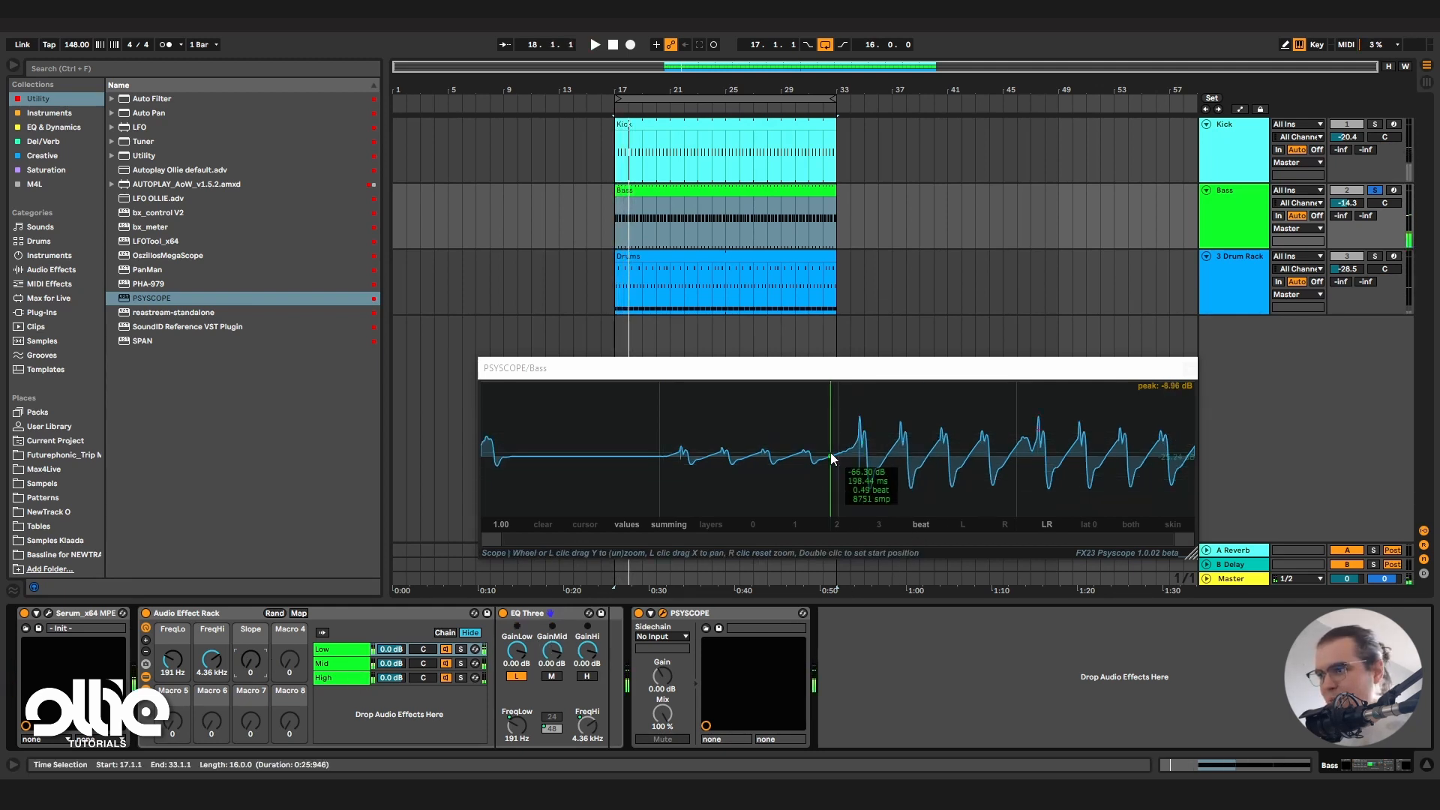
mouse_move(987, 426)
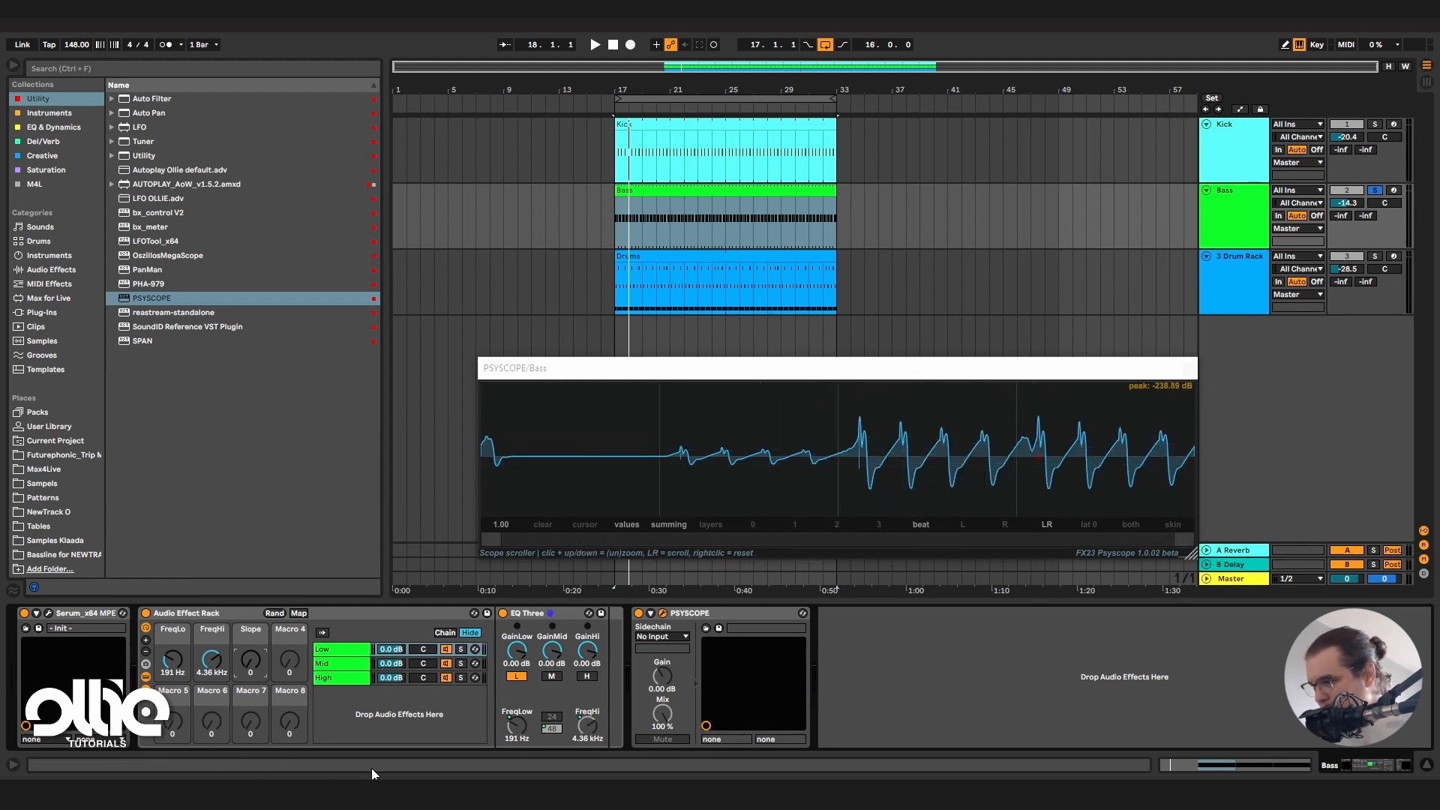
mouse_move(173, 659)
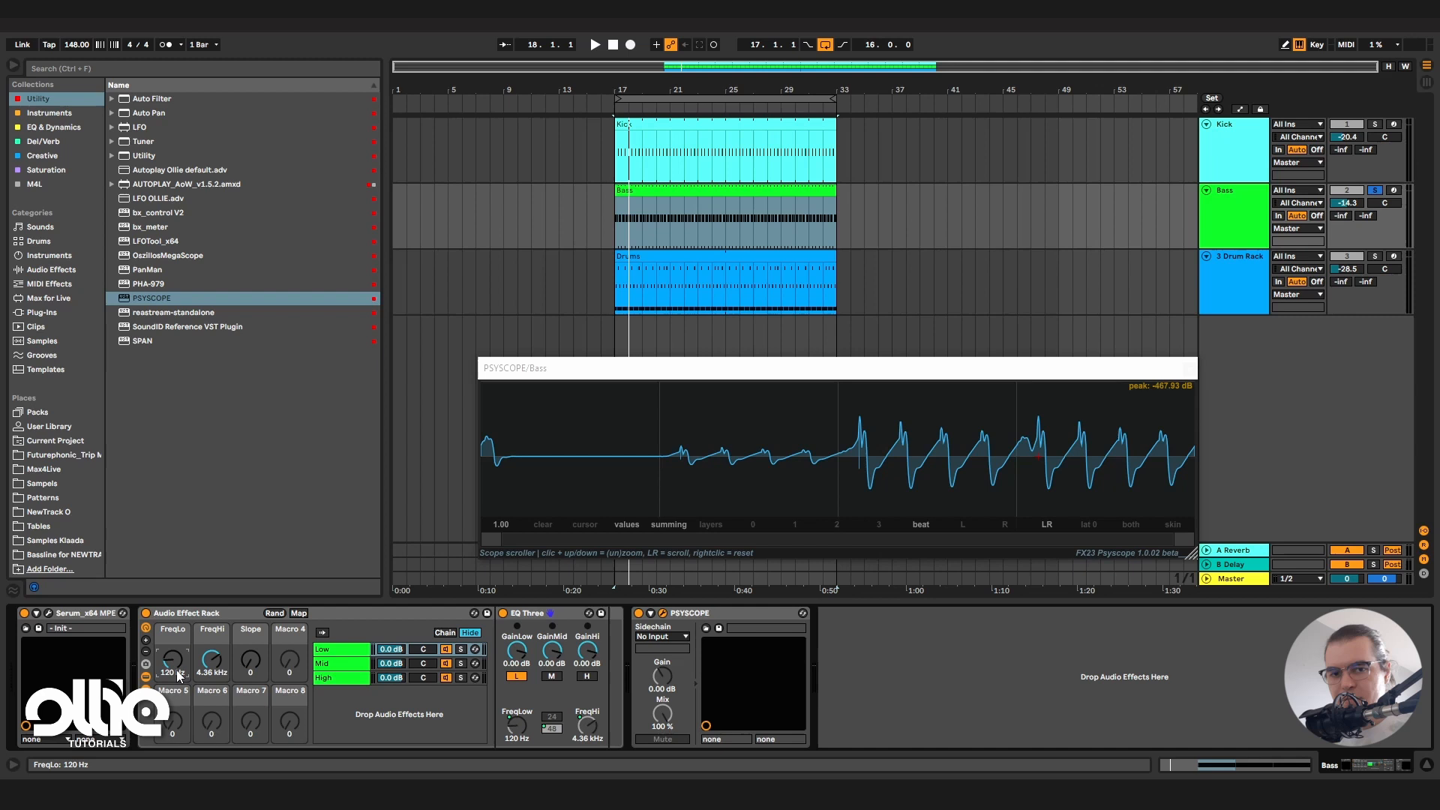
mouse_move(392, 753)
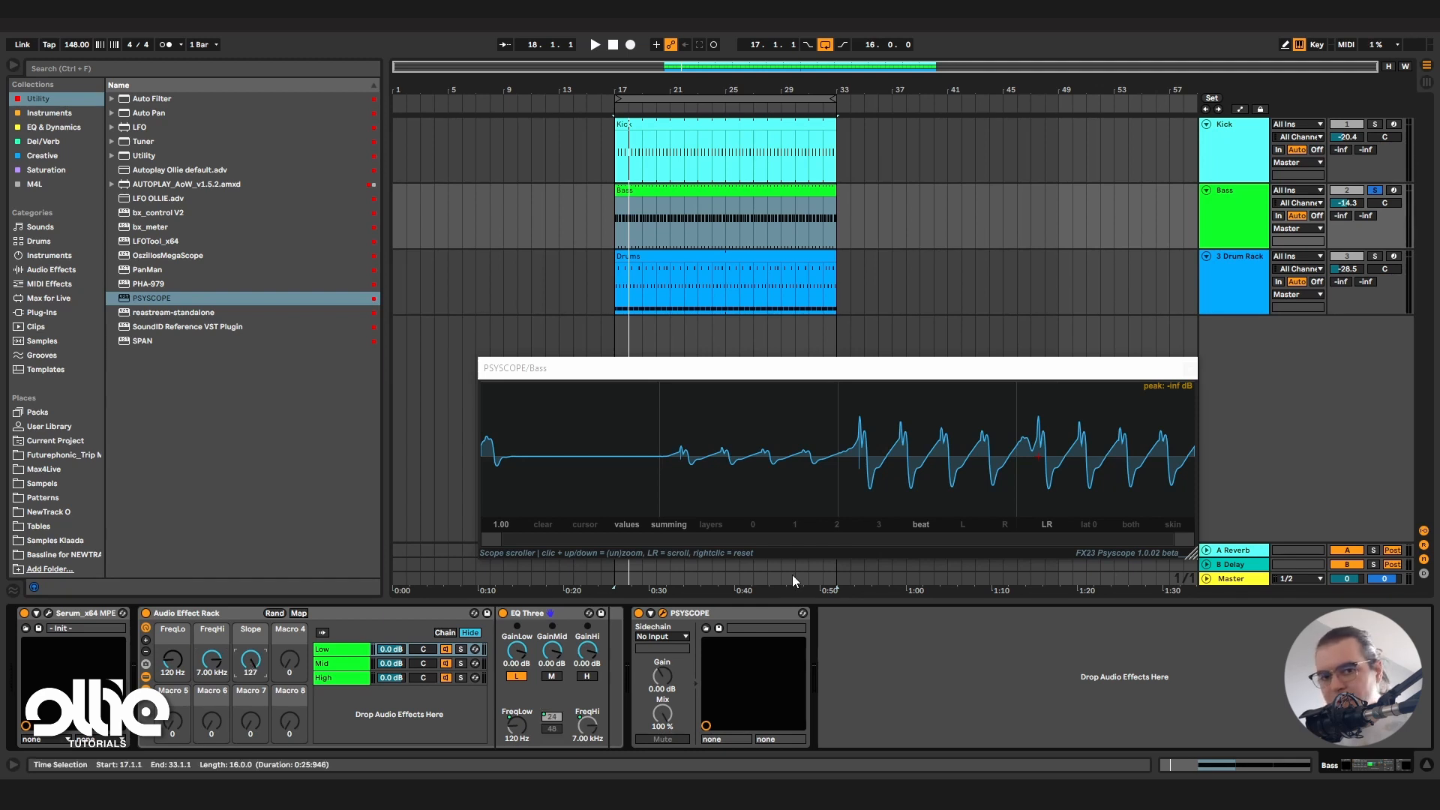
Inspect the Low, High and Mid chains' soloed EQ Three bands, ending on Mid.
left_click(594, 44)
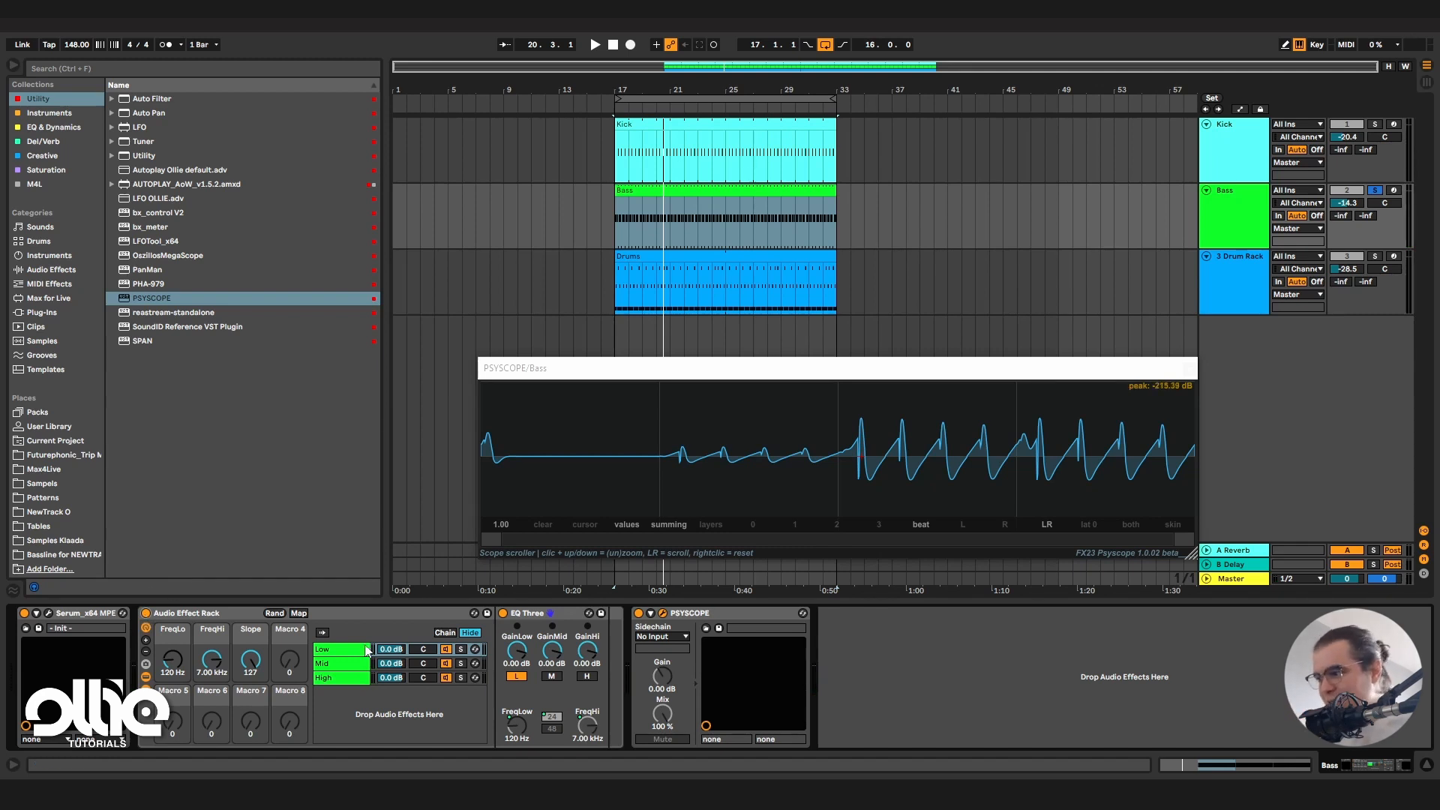
left_click(340, 650)
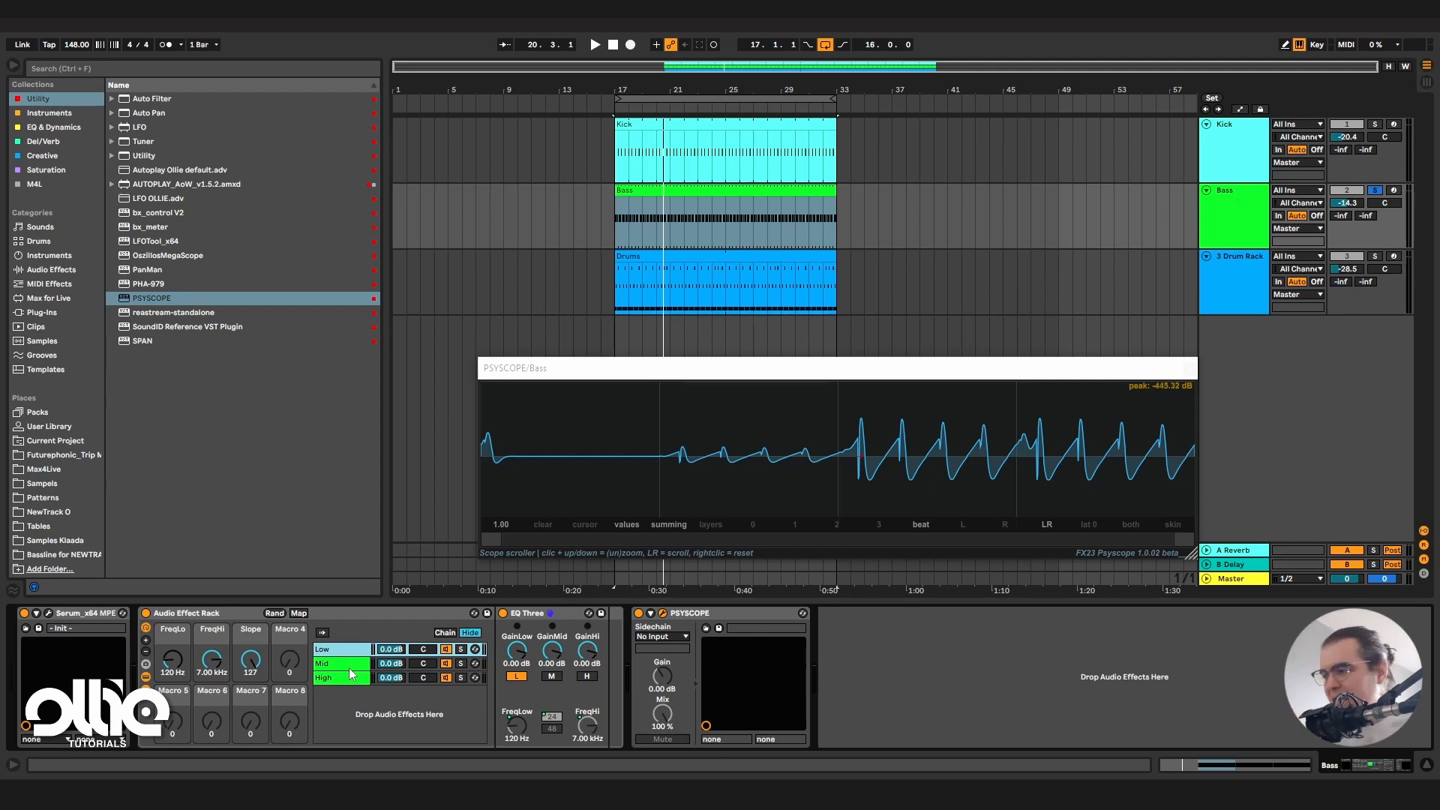
left_click(593, 44)
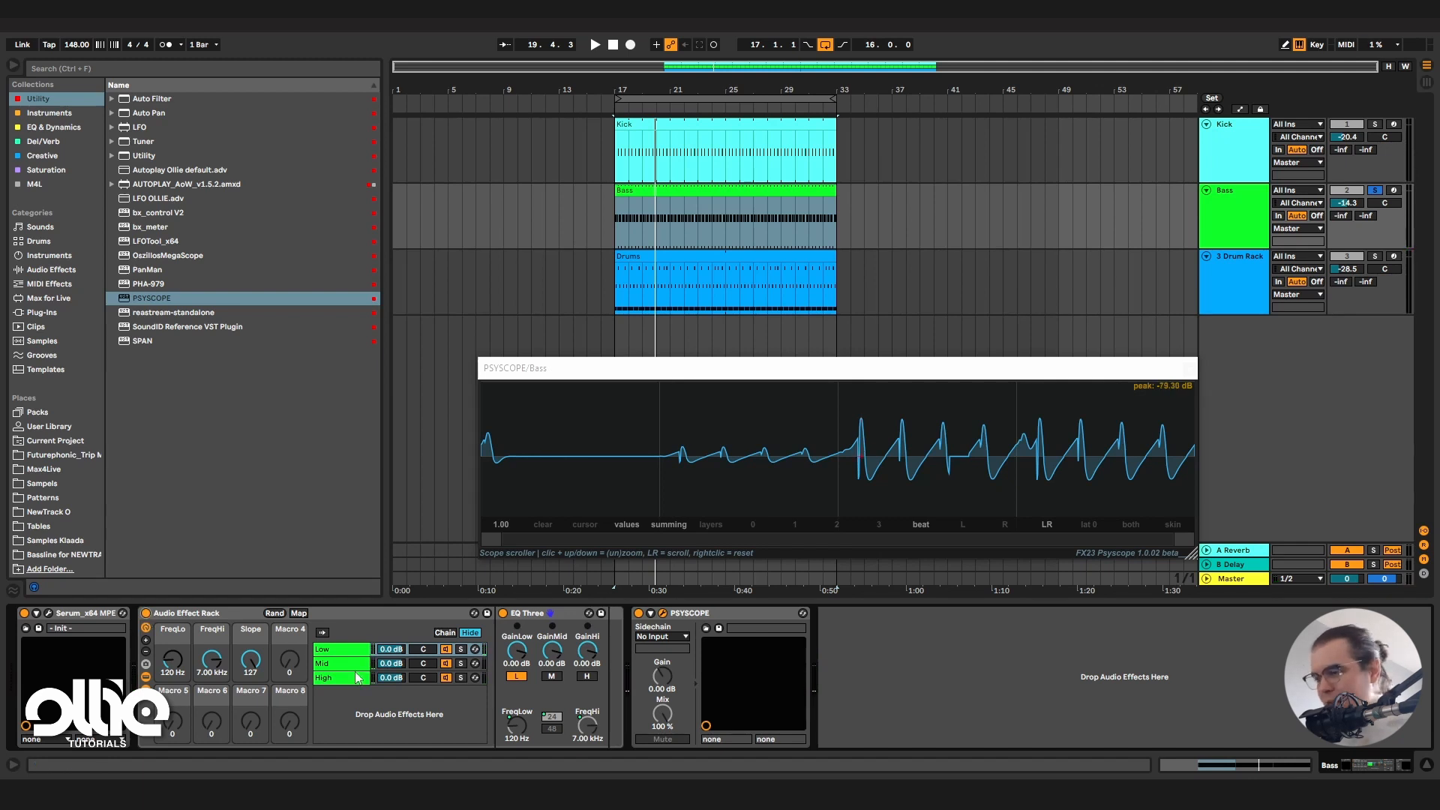
left_click(342, 649)
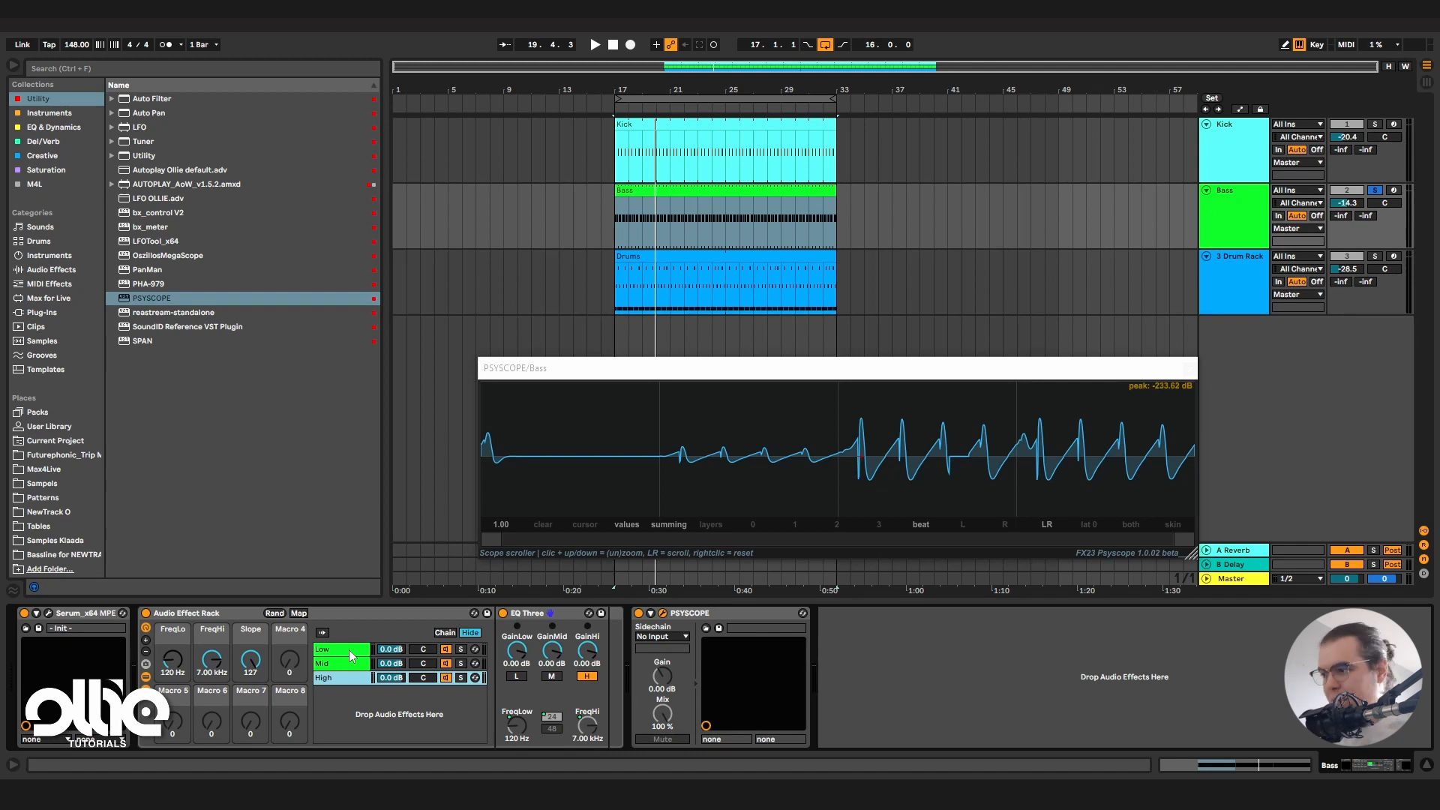
left_click(340, 664)
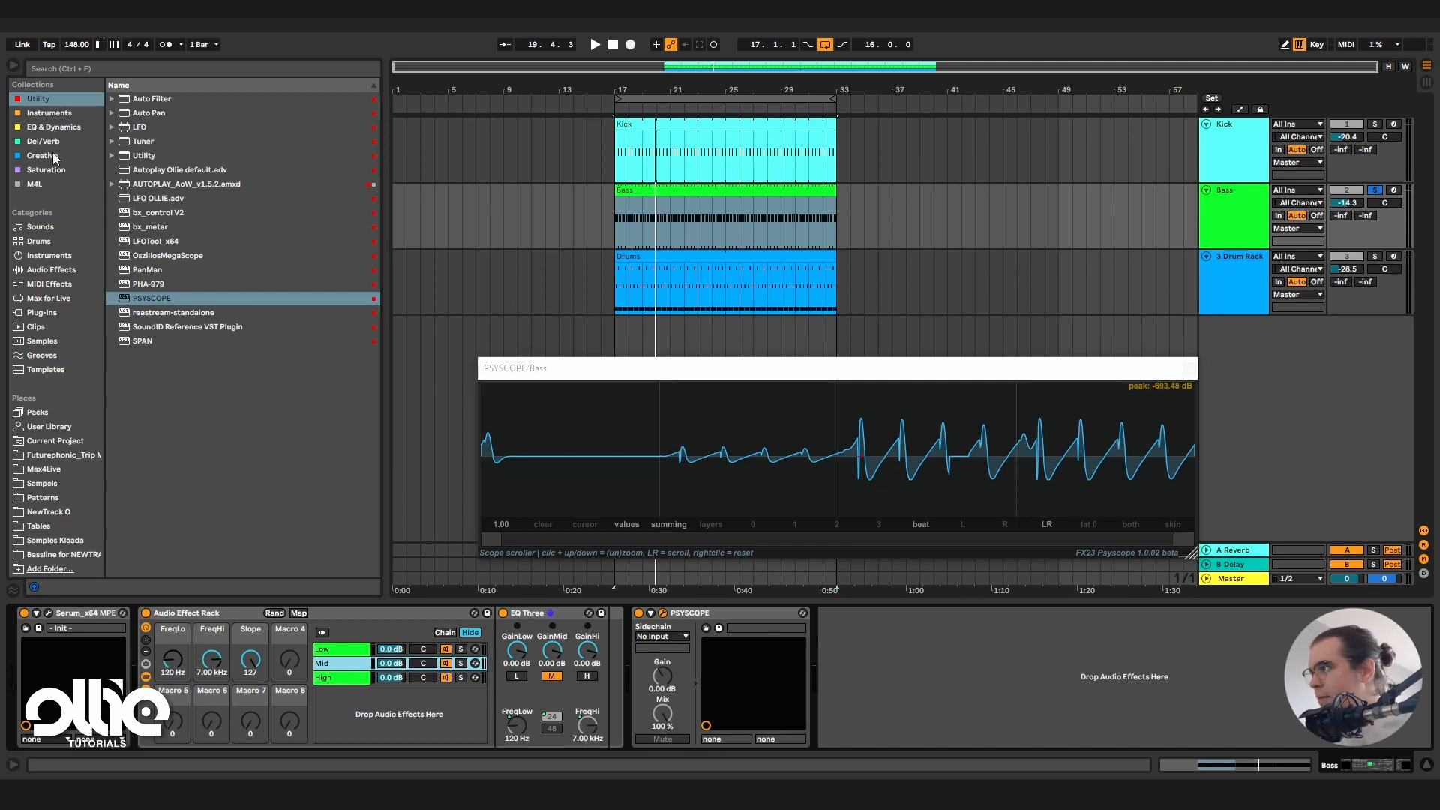
Load Decapitator from the Saturation collection onto the Mid chain and start playback.
left_click(44, 171)
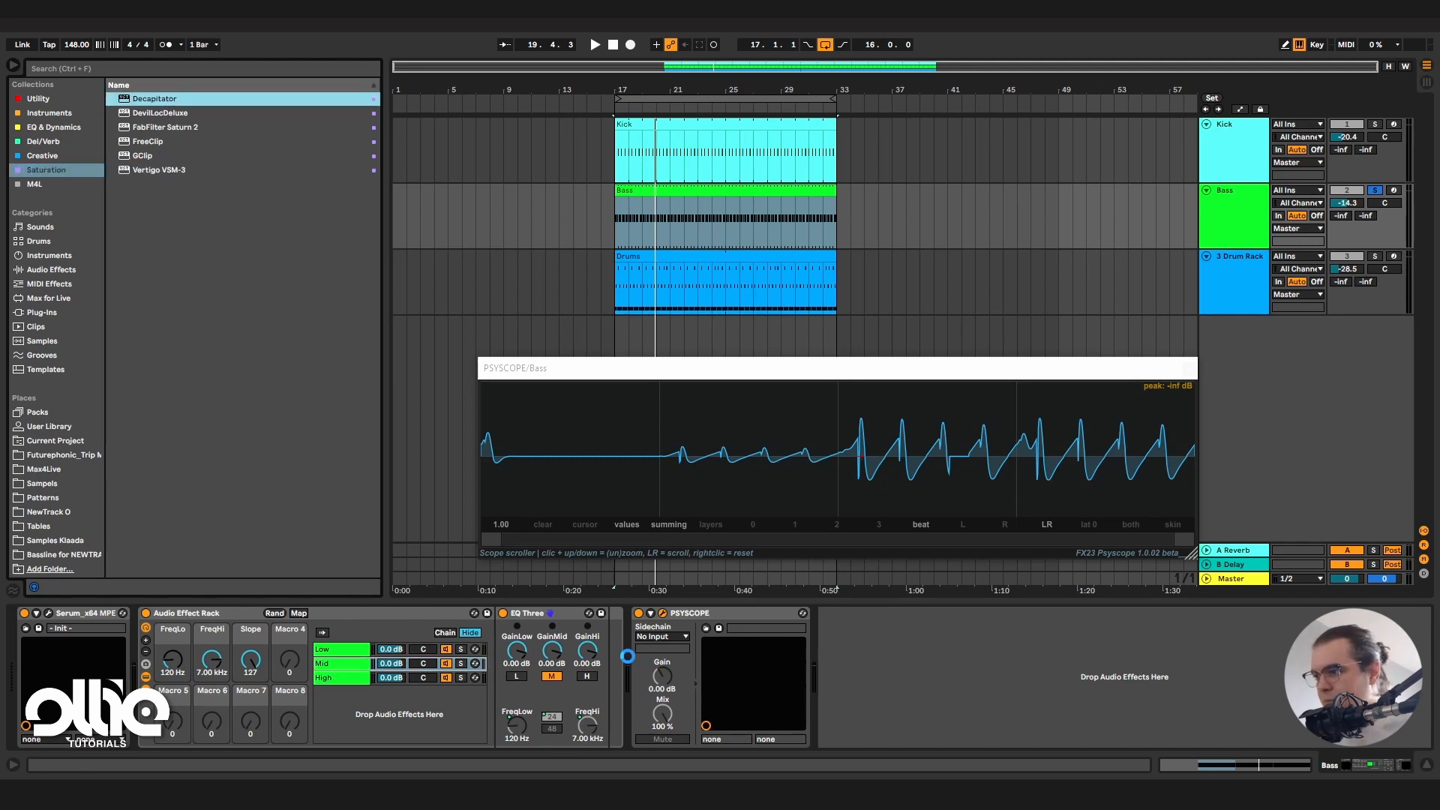
double_click(153, 99)
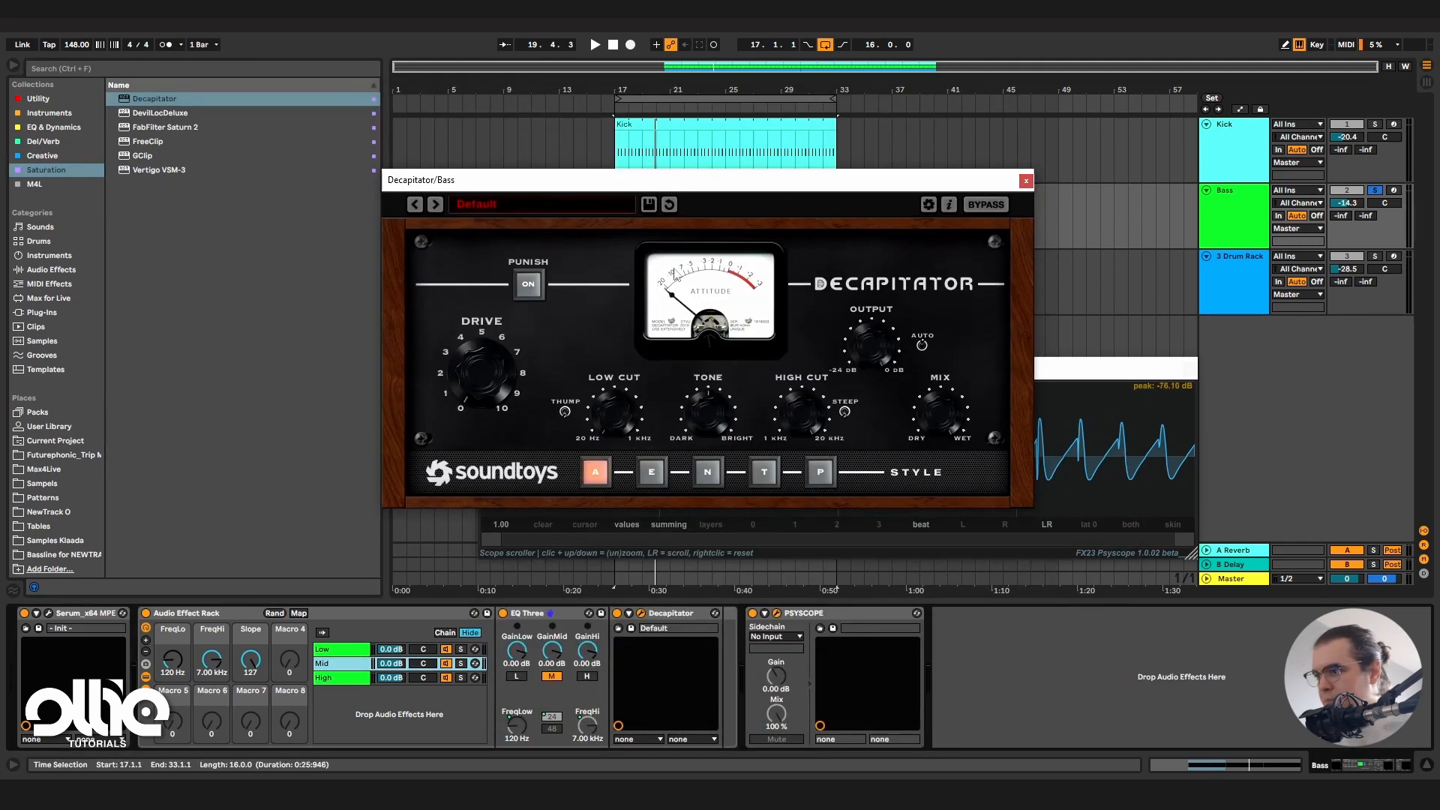
left_click(594, 44)
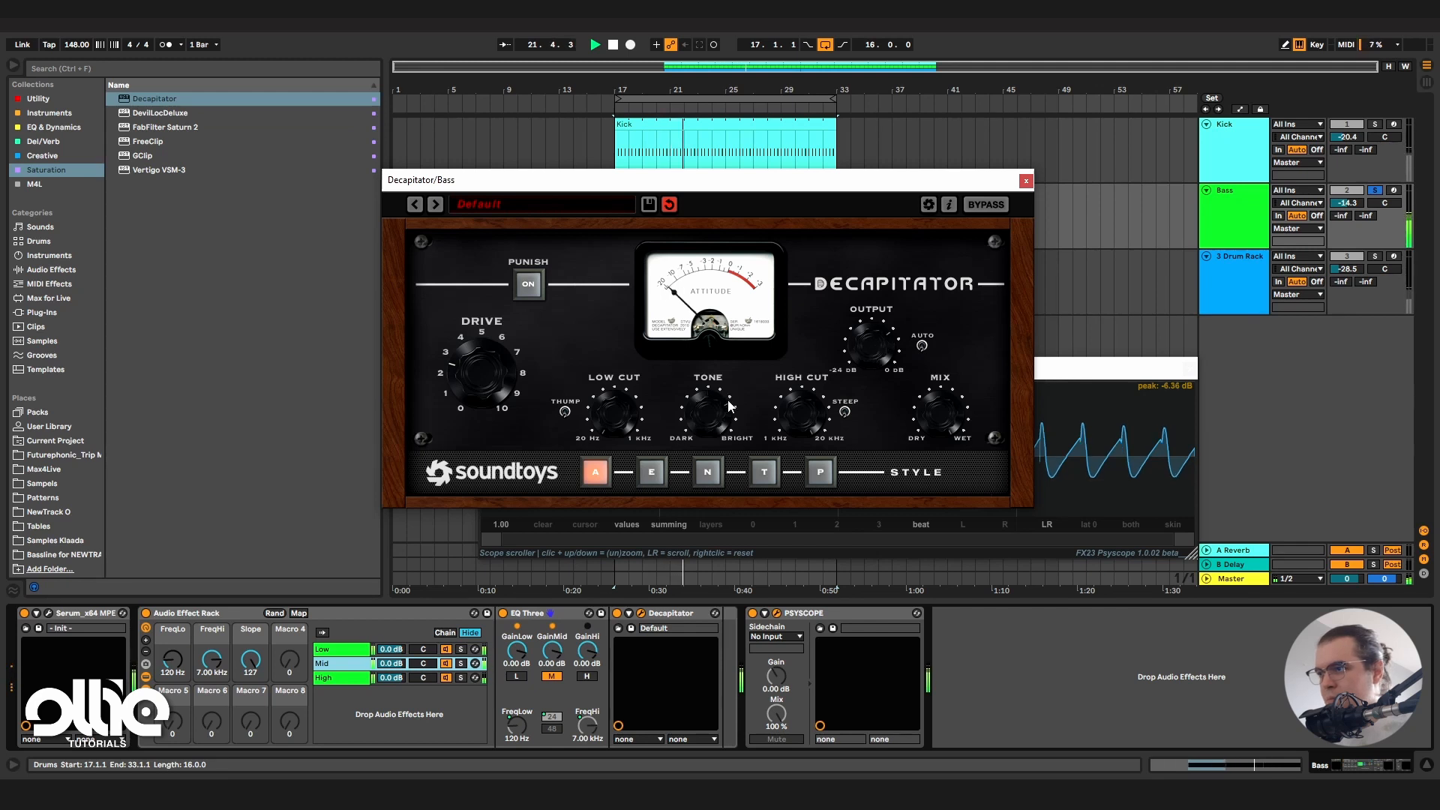
left_click(1025, 180)
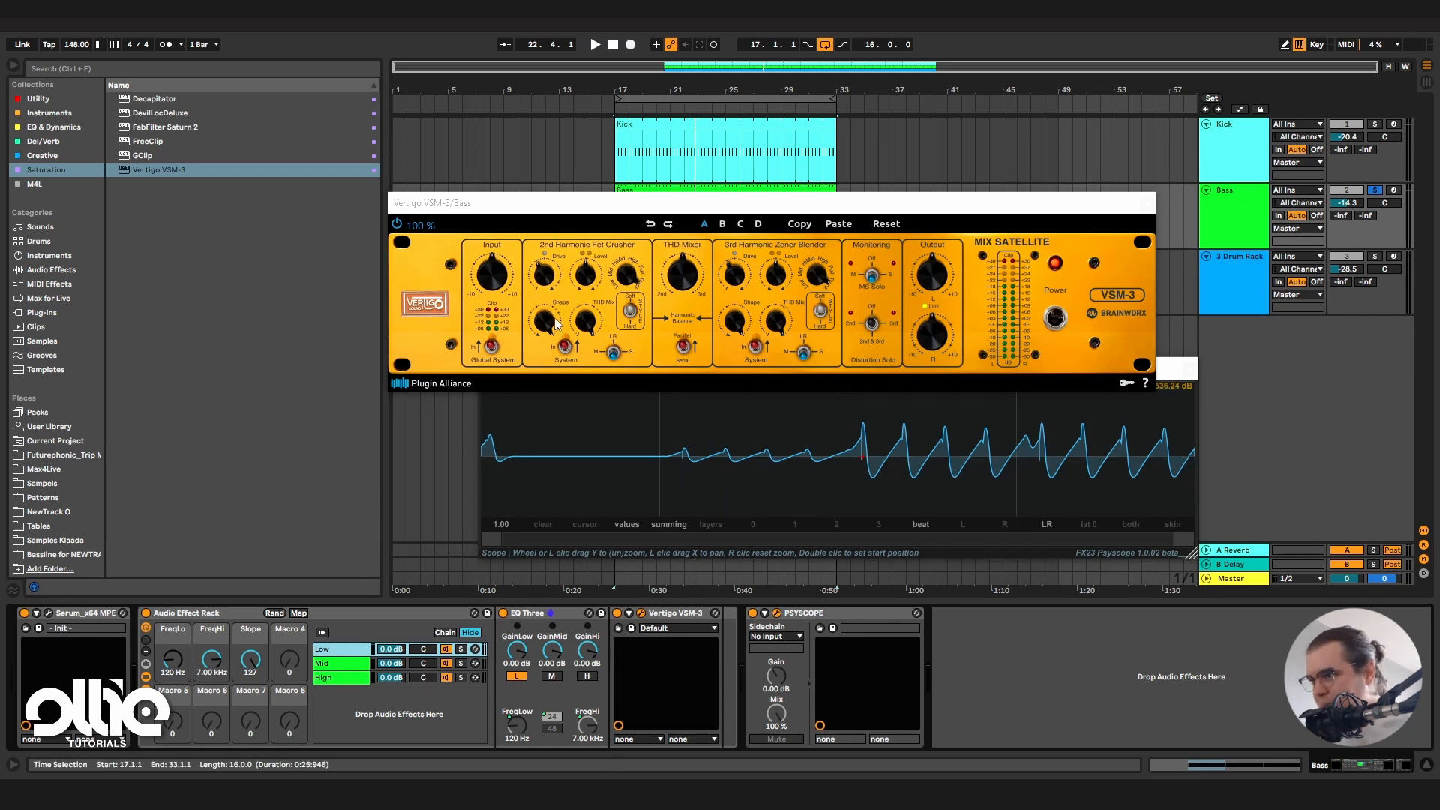
Tweak Vertigo VSM-3 drive and bypass the Audio Effect Rack twice to compare.
left_click(594, 44)
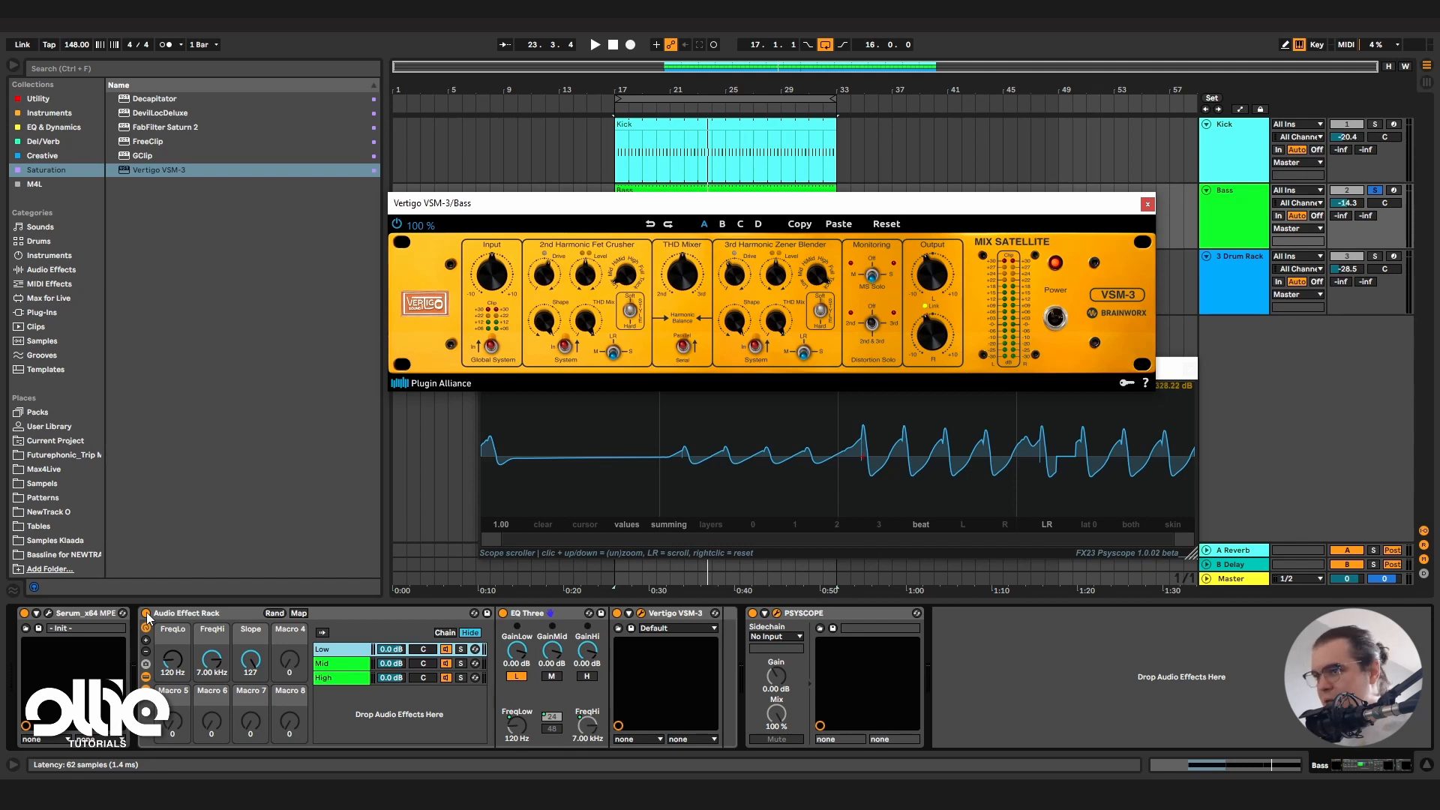
left_click(594, 44)
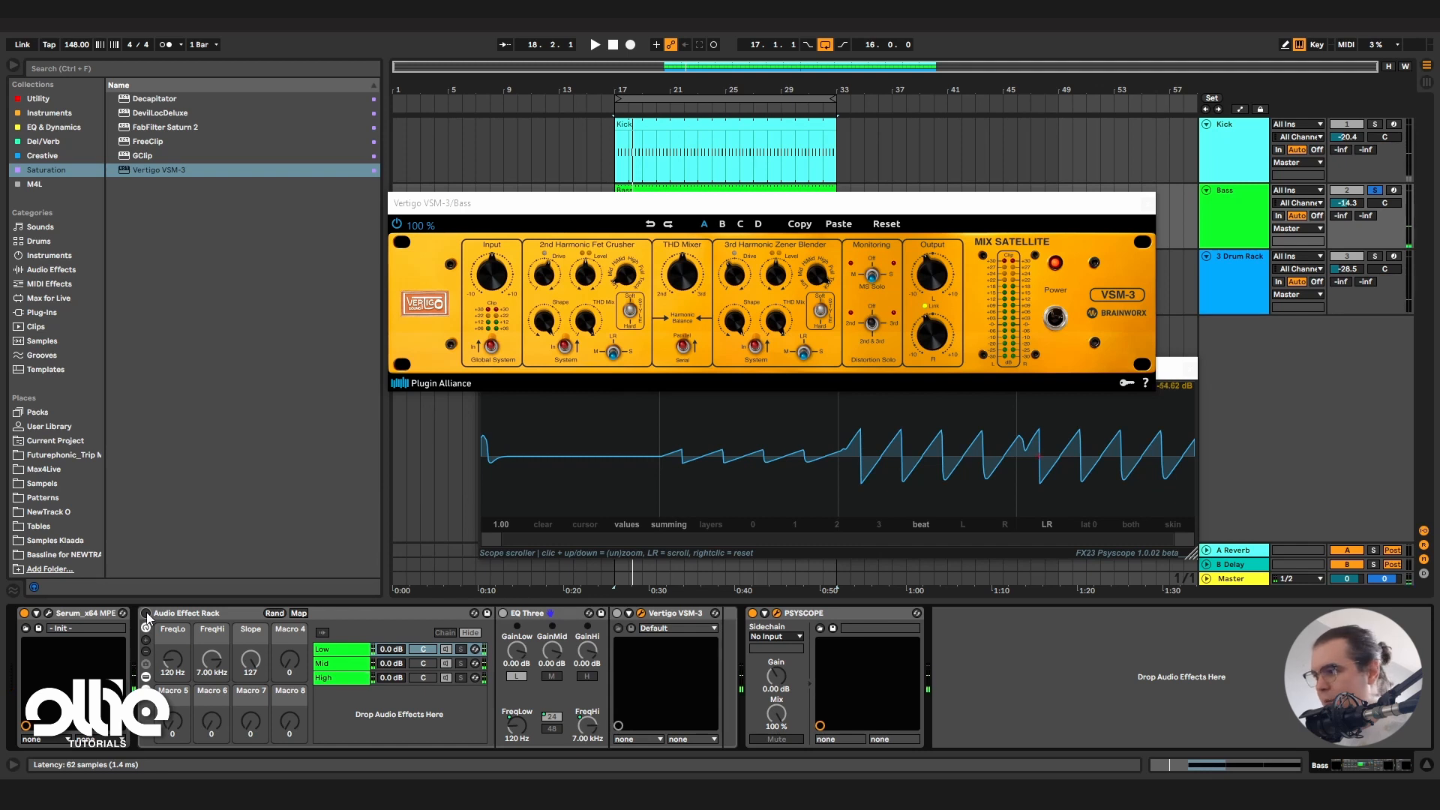
left_click(594, 44)
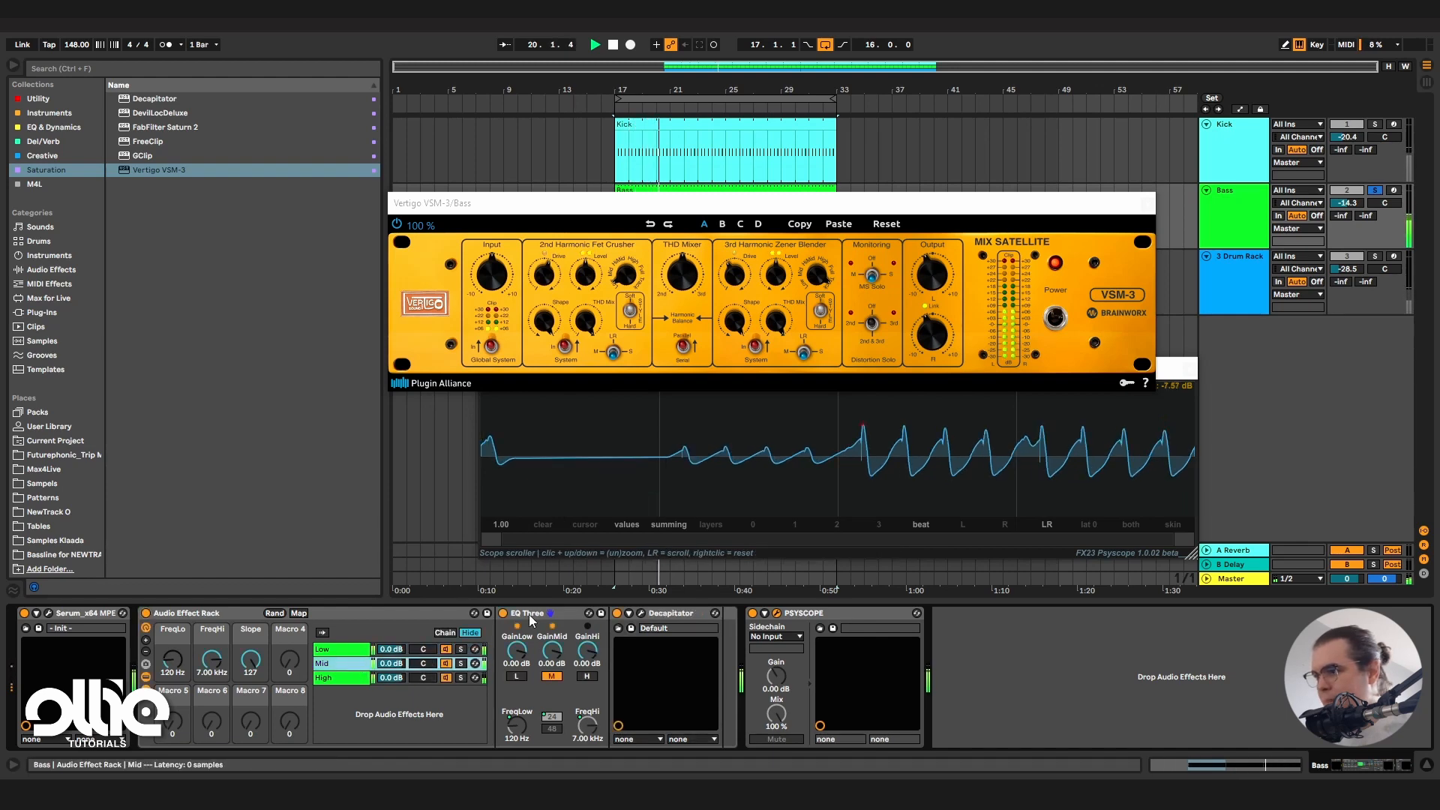
left_click(669, 613)
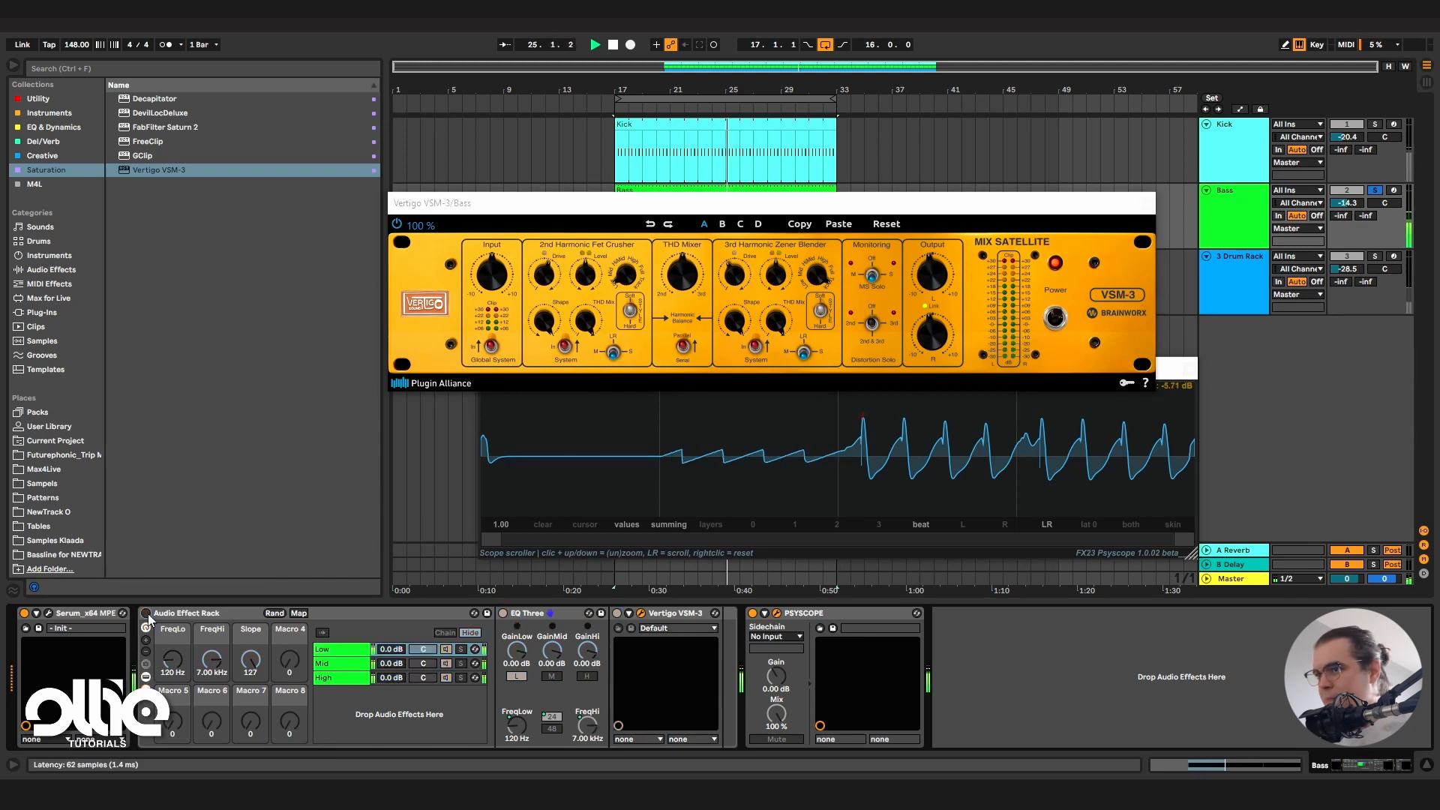
left_click(469, 632)
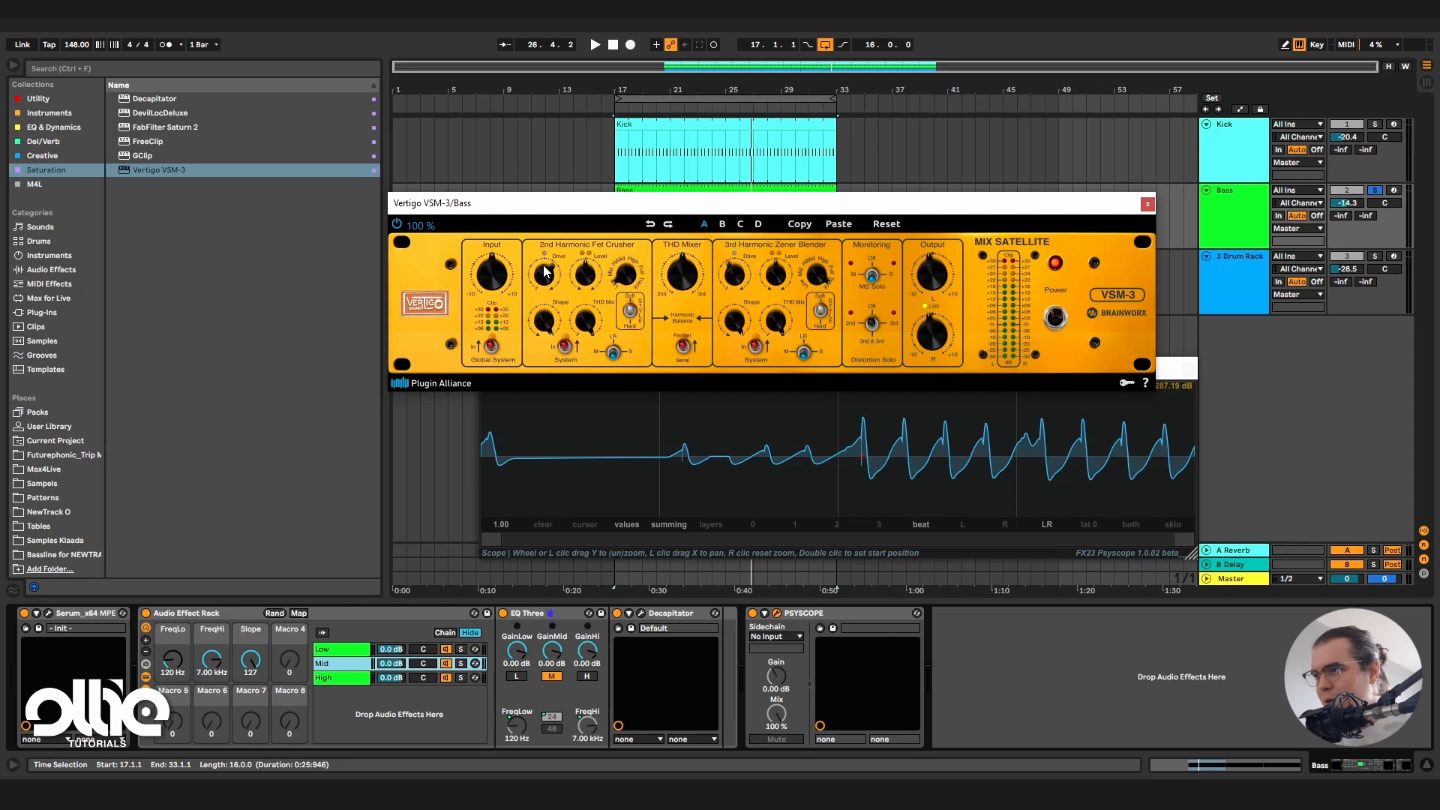
left_click(594, 44)
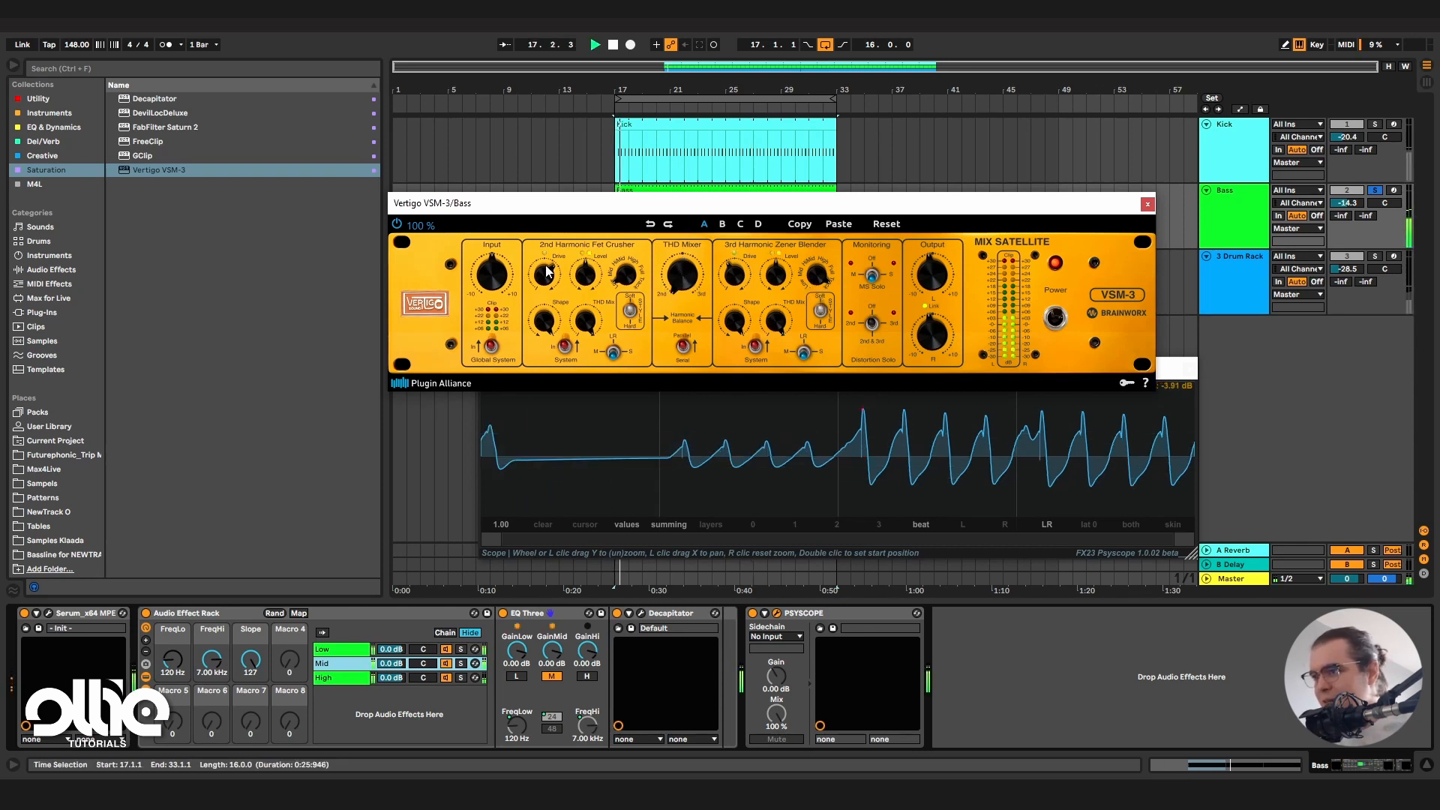